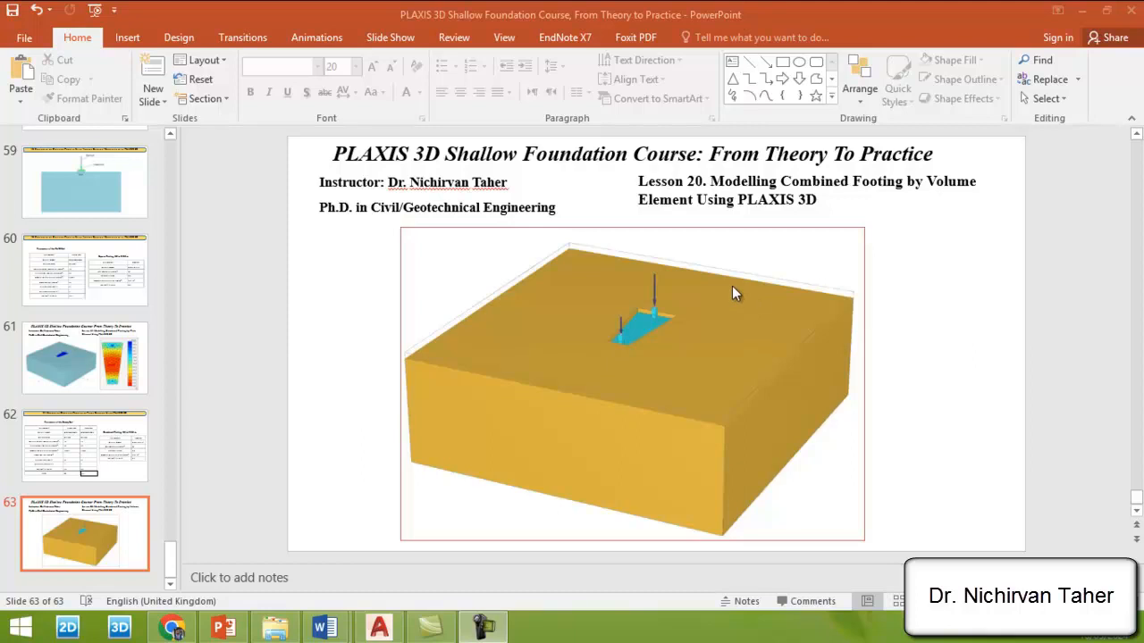
mouse_move(577, 198)
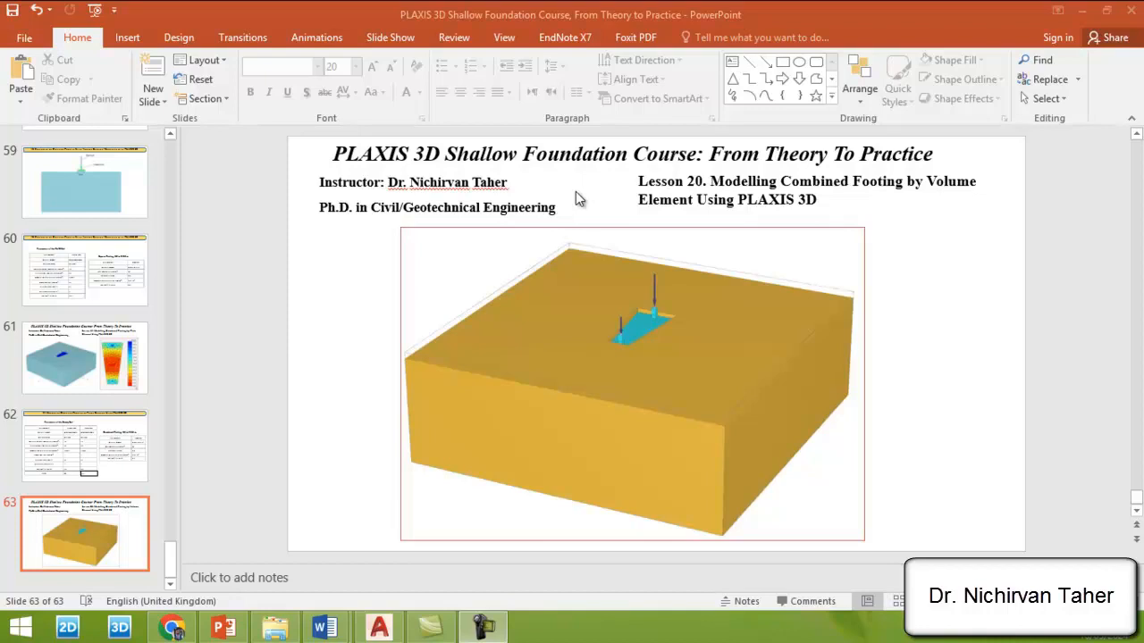
mouse_move(753, 212)
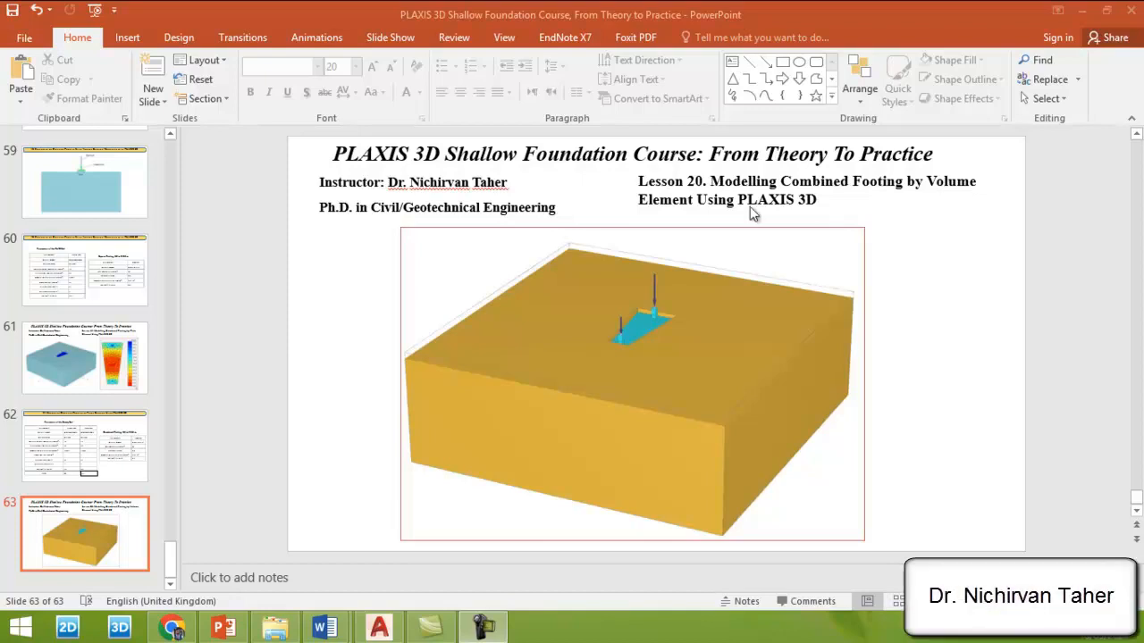
mouse_move(755, 198)
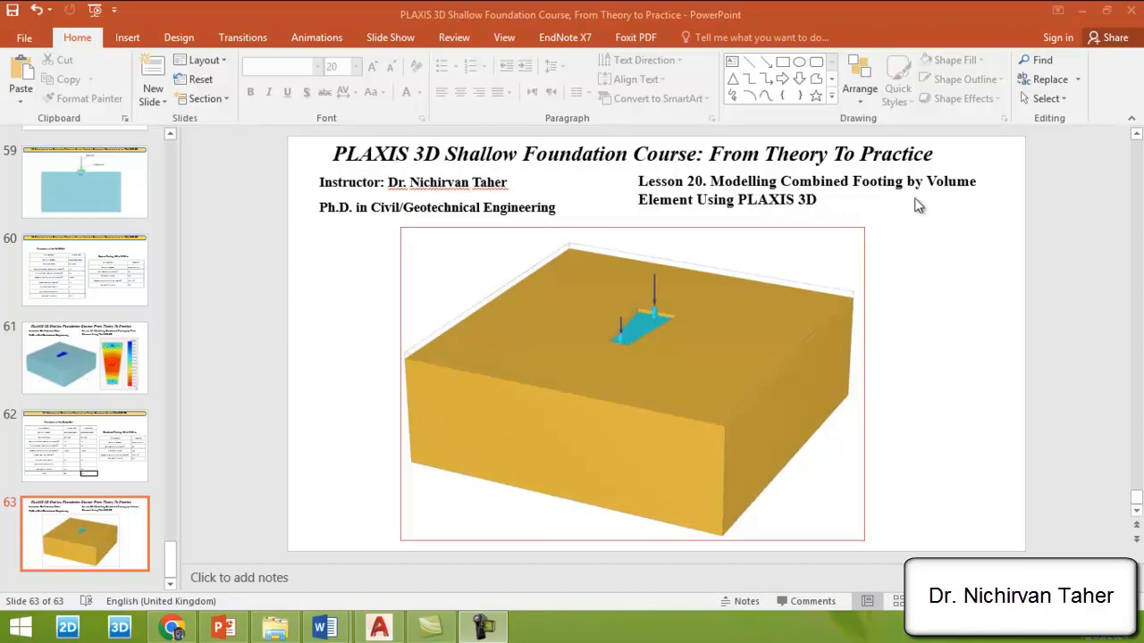
mouse_move(825, 210)
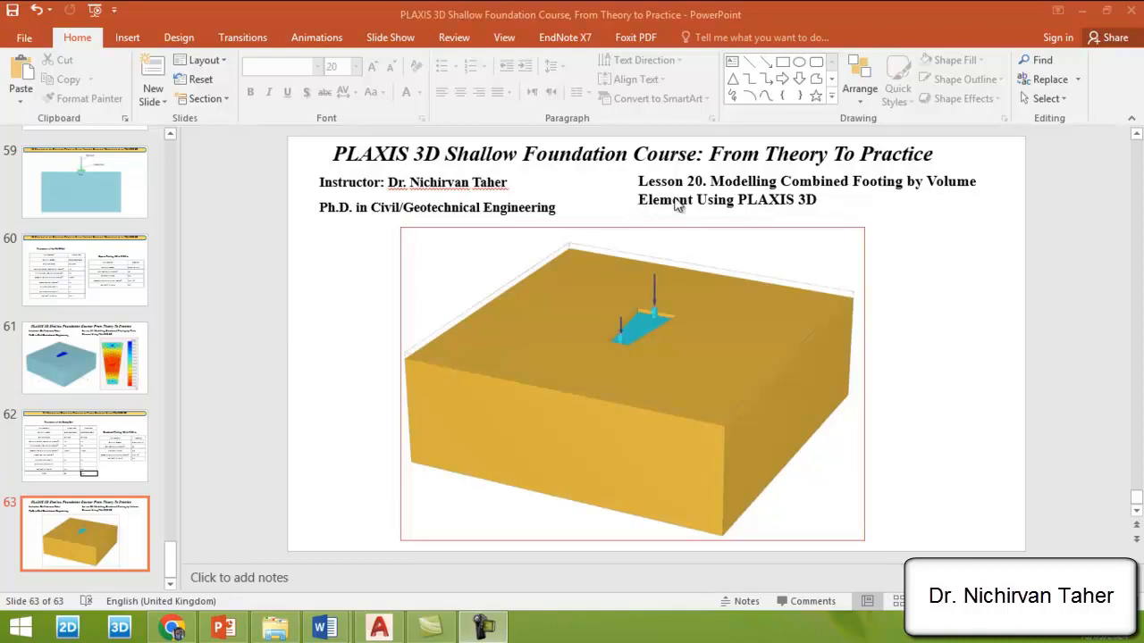
mouse_move(706, 194)
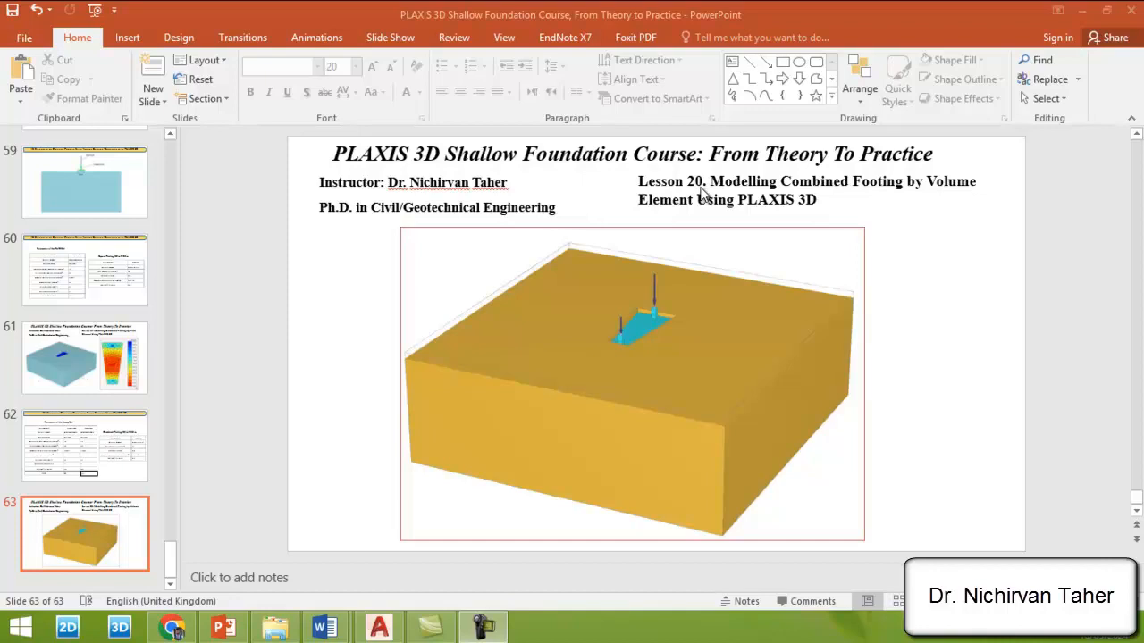
mouse_move(574, 310)
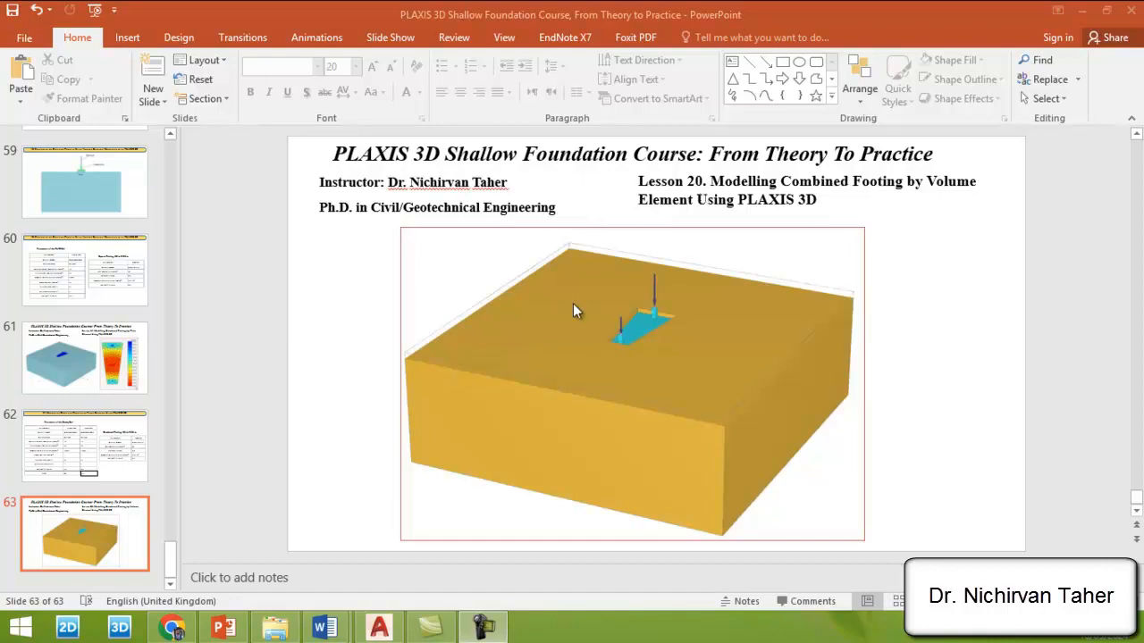
mouse_move(679, 299)
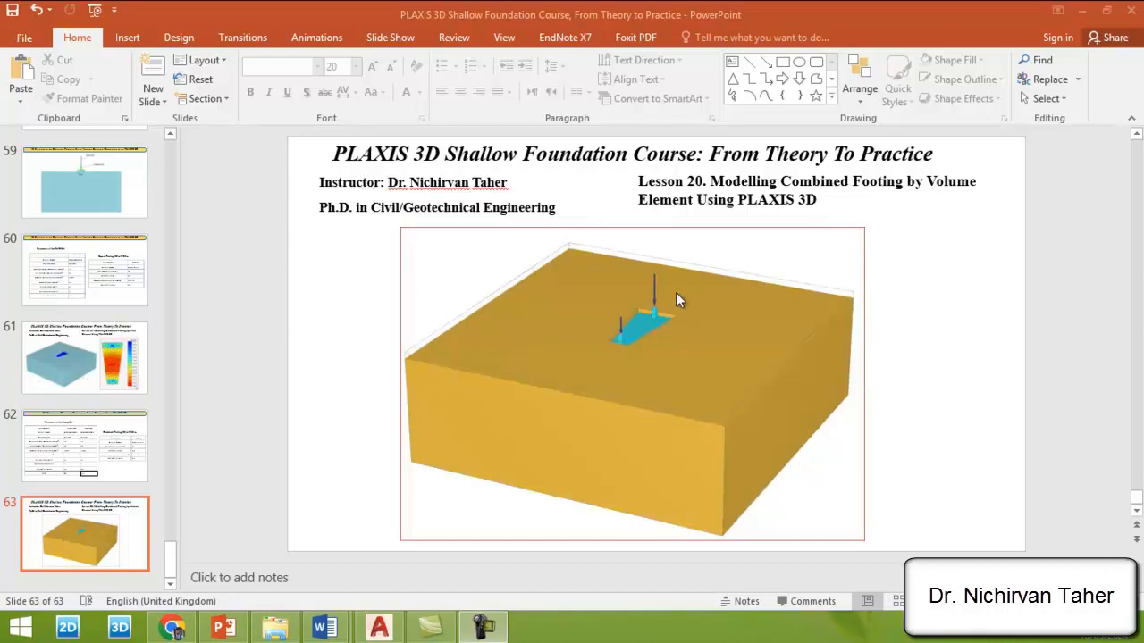
mouse_move(641, 335)
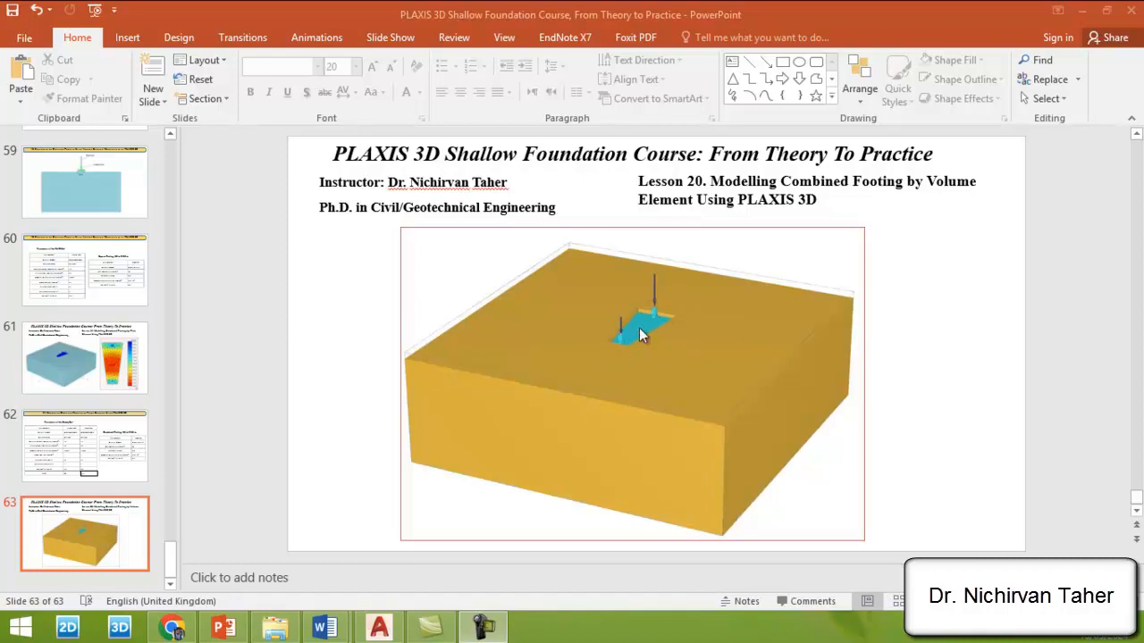
mouse_move(723, 228)
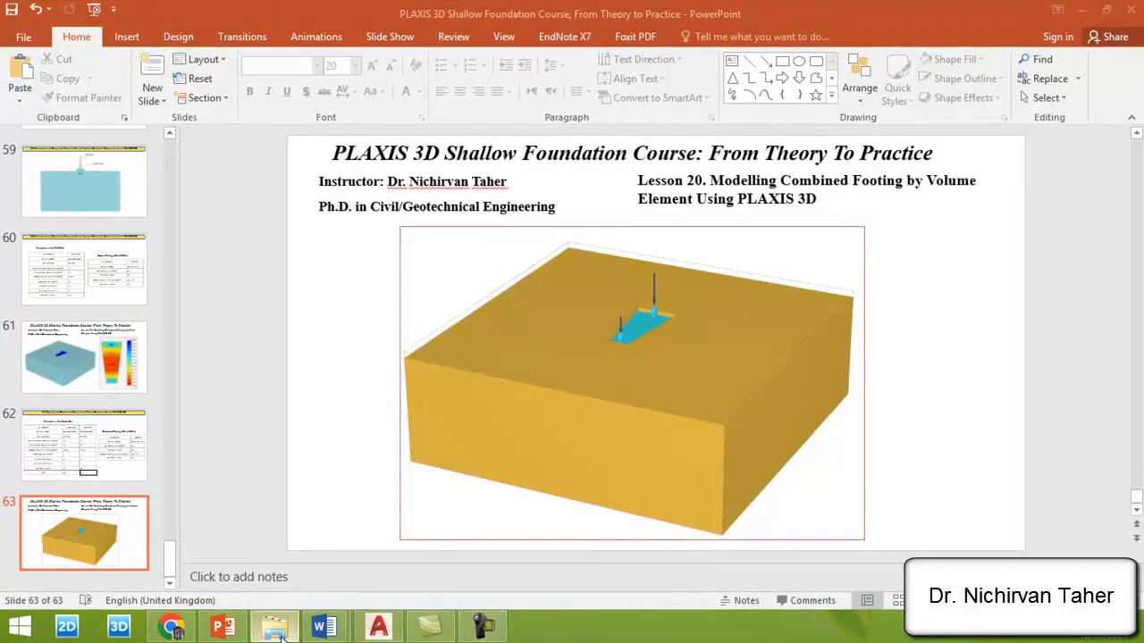
Step: Open the Lesson 19 plate-element combined footing project from its File Explorer folder
left_click(274, 625)
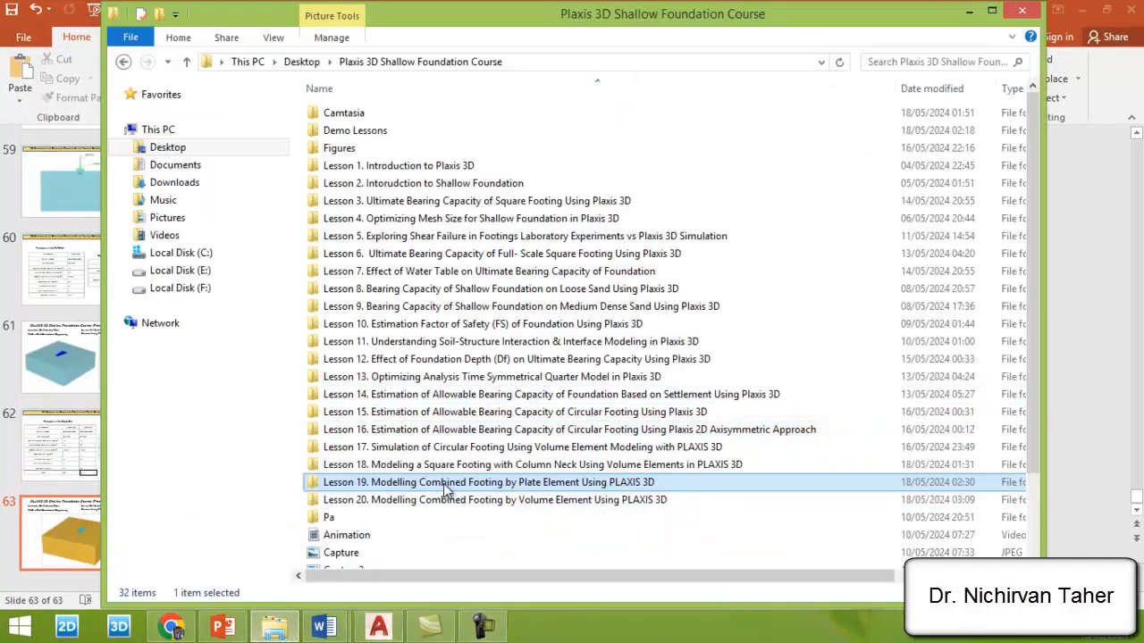
double_click(488, 482)
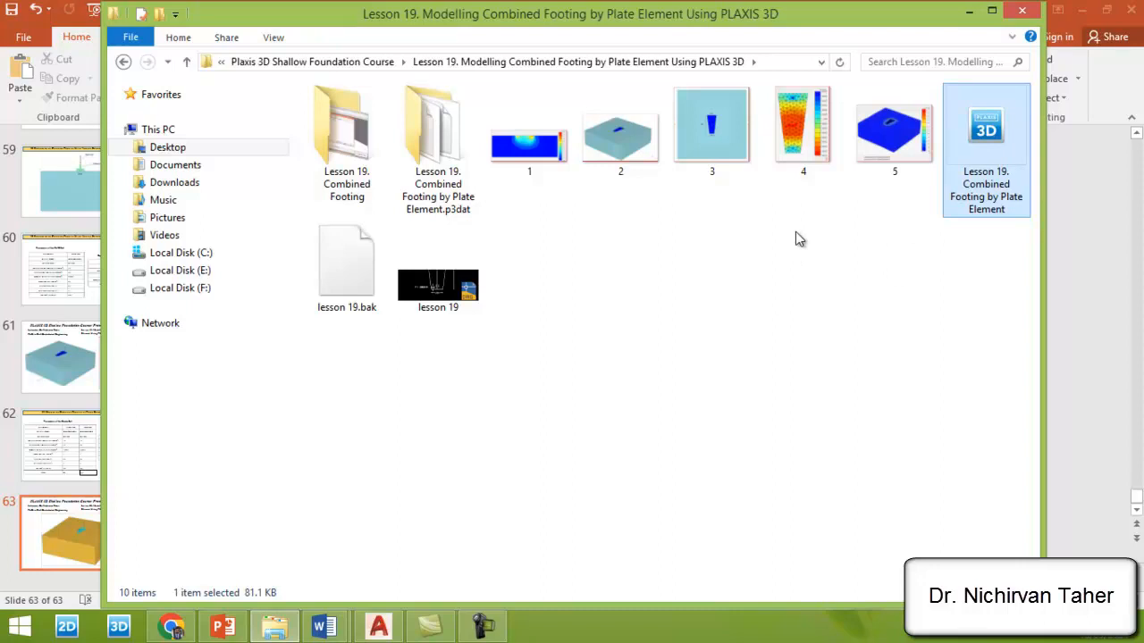
mouse_move(755, 312)
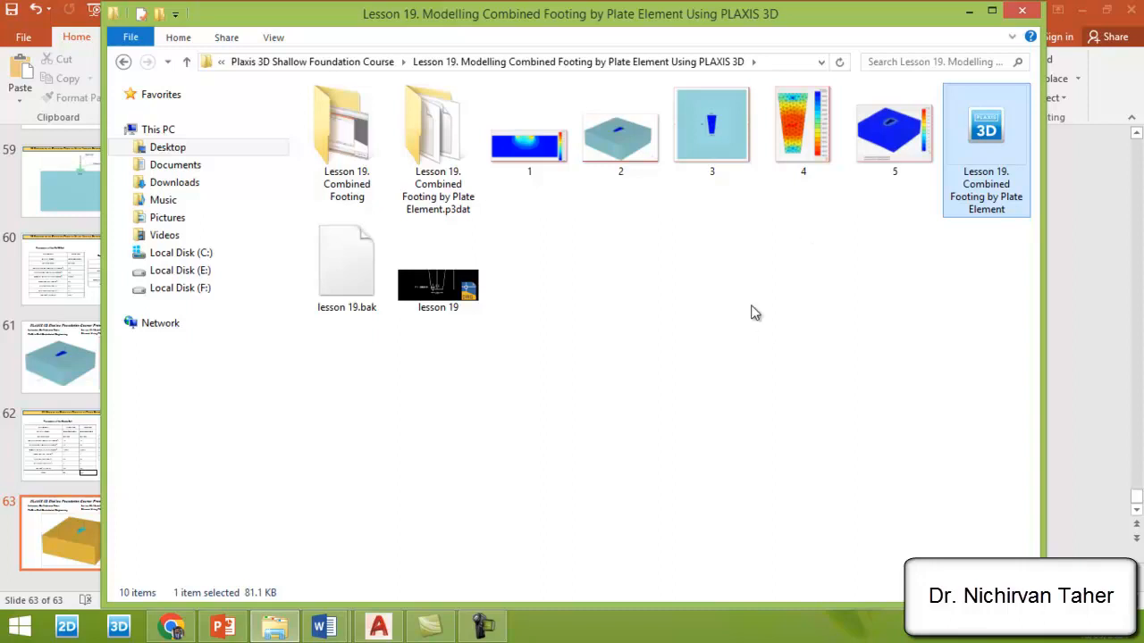
double_click(437, 286)
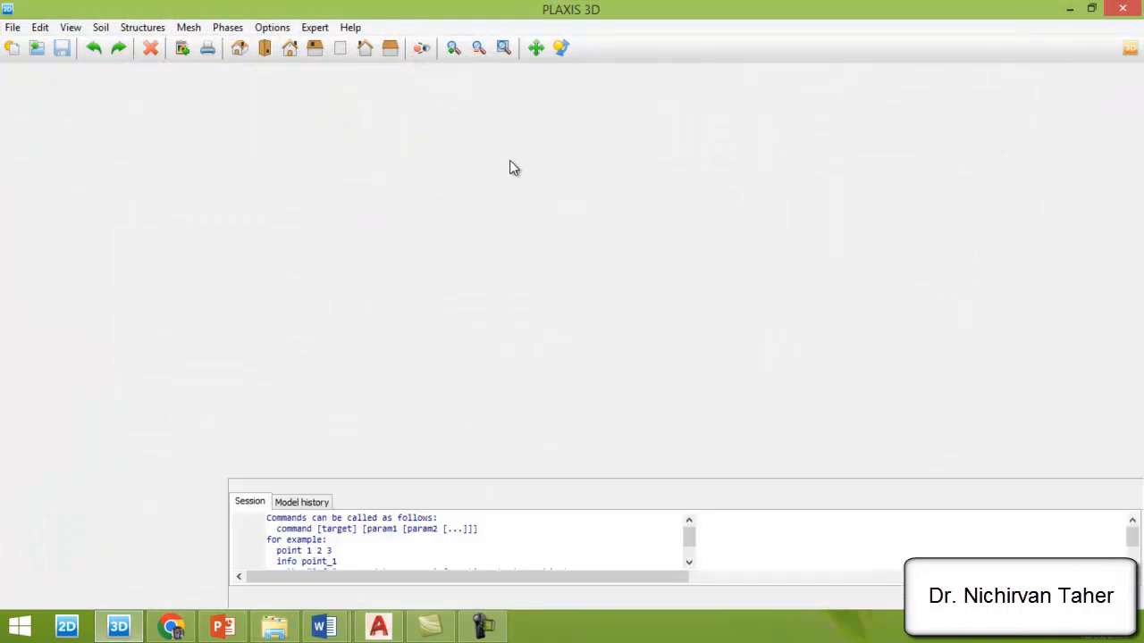
Step: Save the project as 'Lesson 20. Modelling Combined Footing by Volume Element' in the Lesson 20 folder
left_click(13, 27)
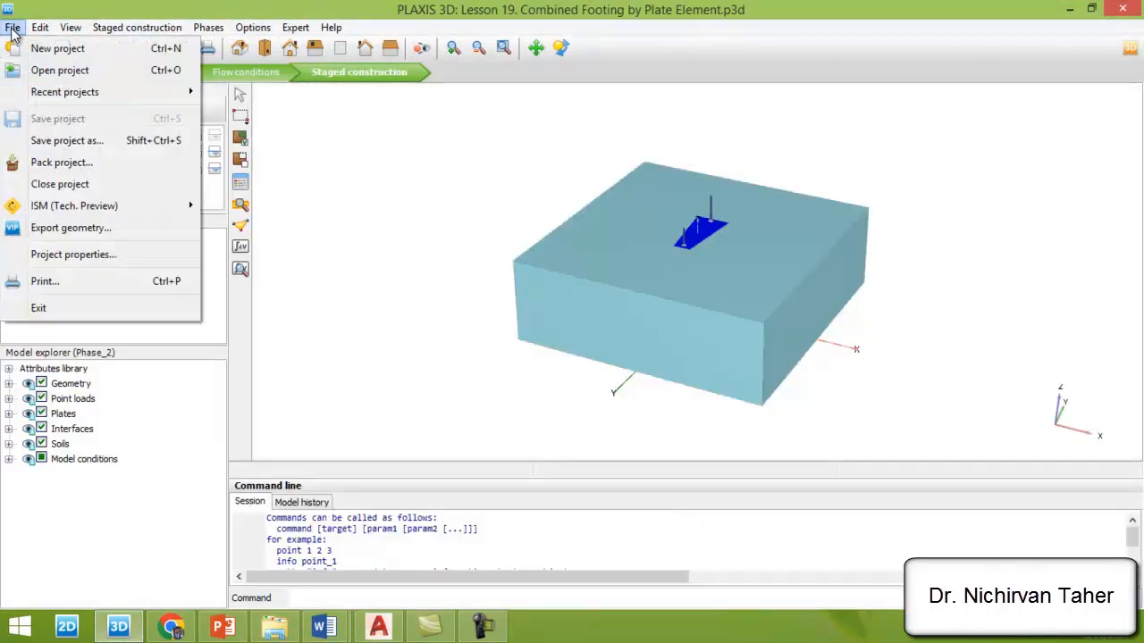
mouse_move(67, 140)
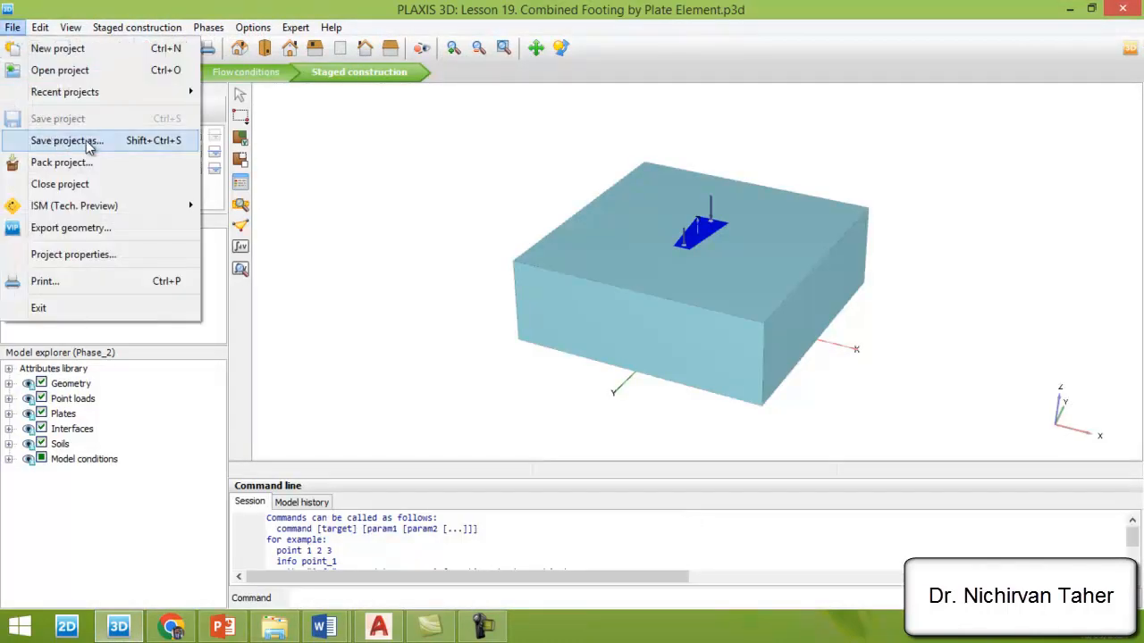
left_click(66, 140)
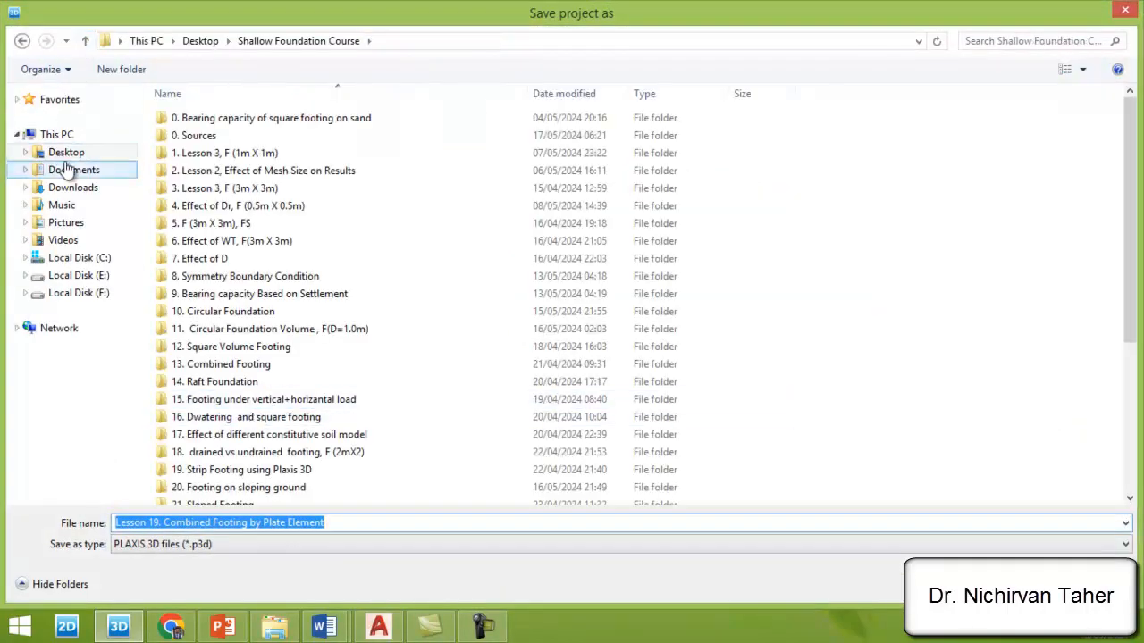
left_click(66, 152)
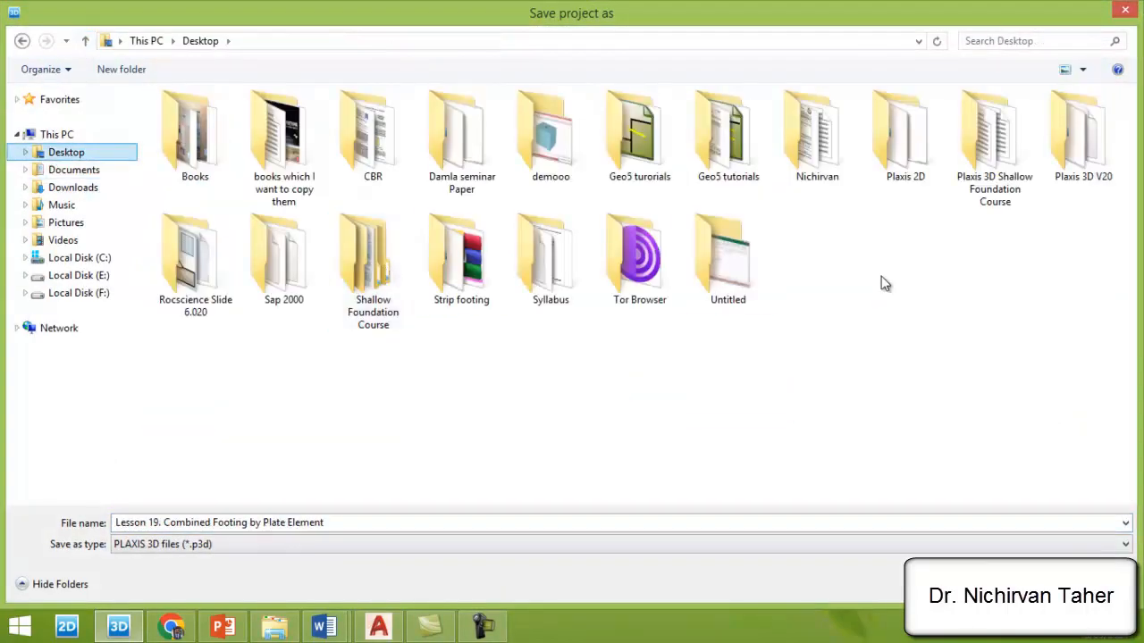
double_click(994, 134)
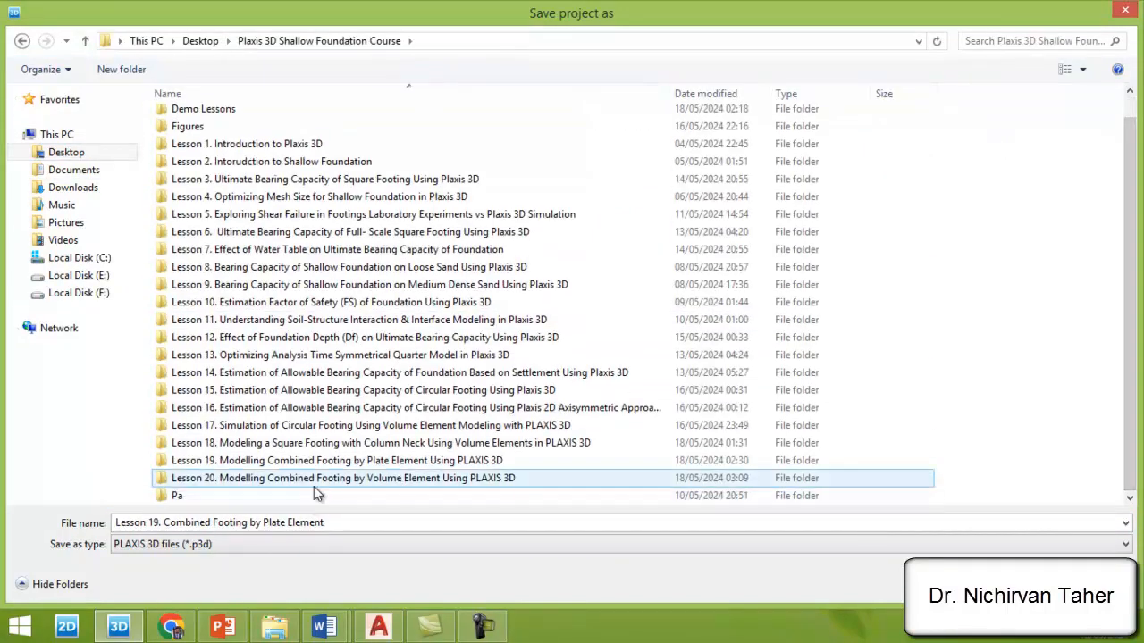
right_click(340, 477)
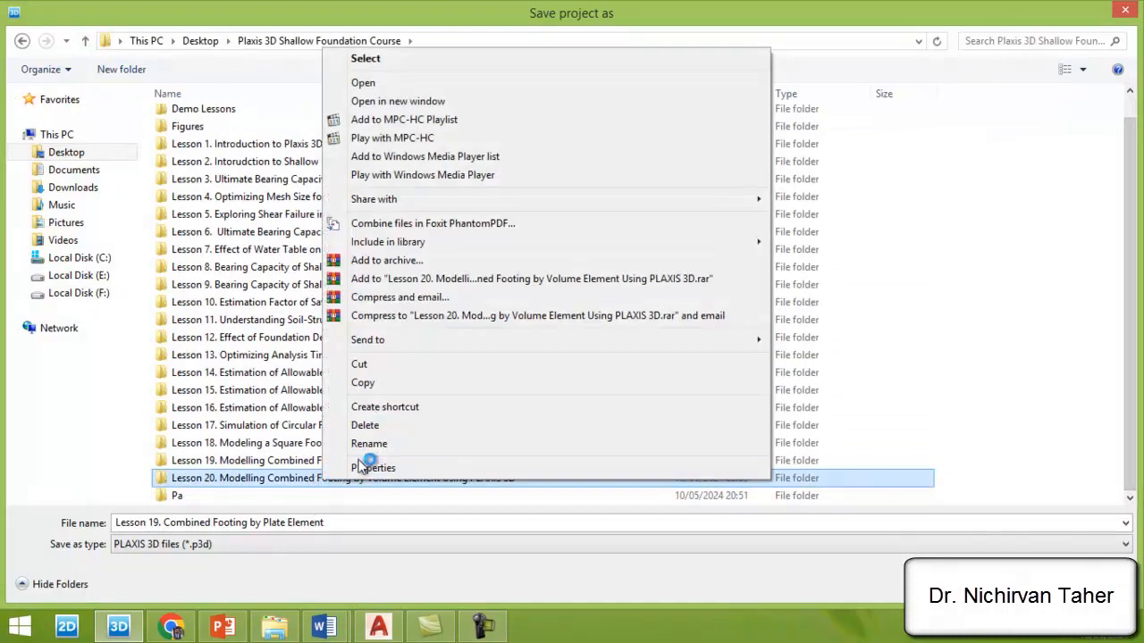
left_click(369, 444)
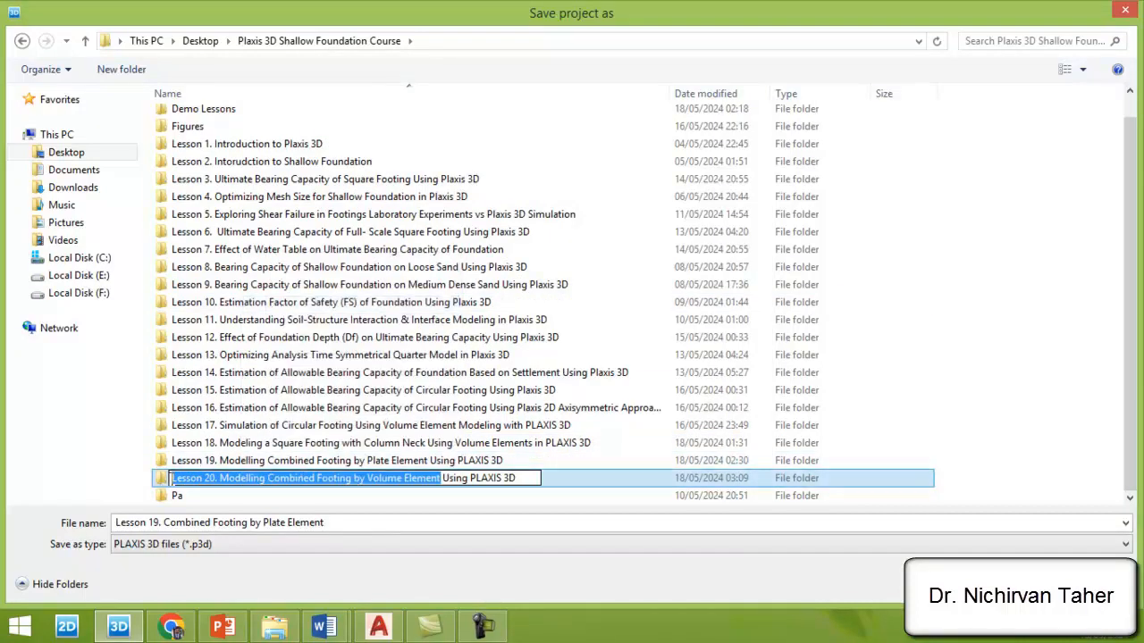
double_click(304, 478)
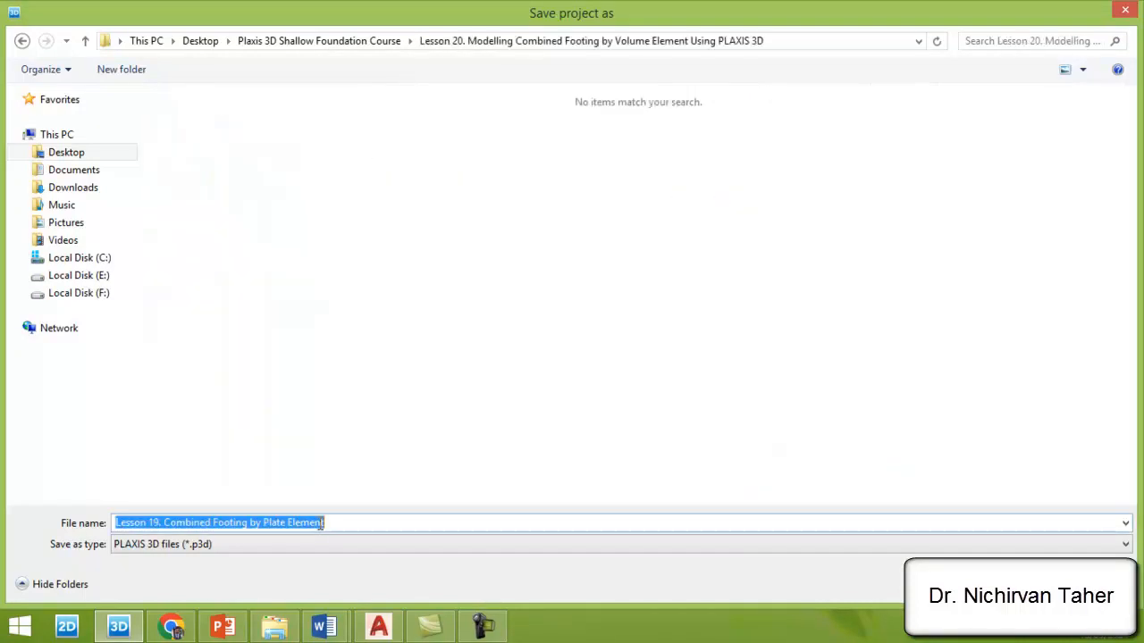
type("Lesson 20. Modelling Combined Footing by Volume Element")
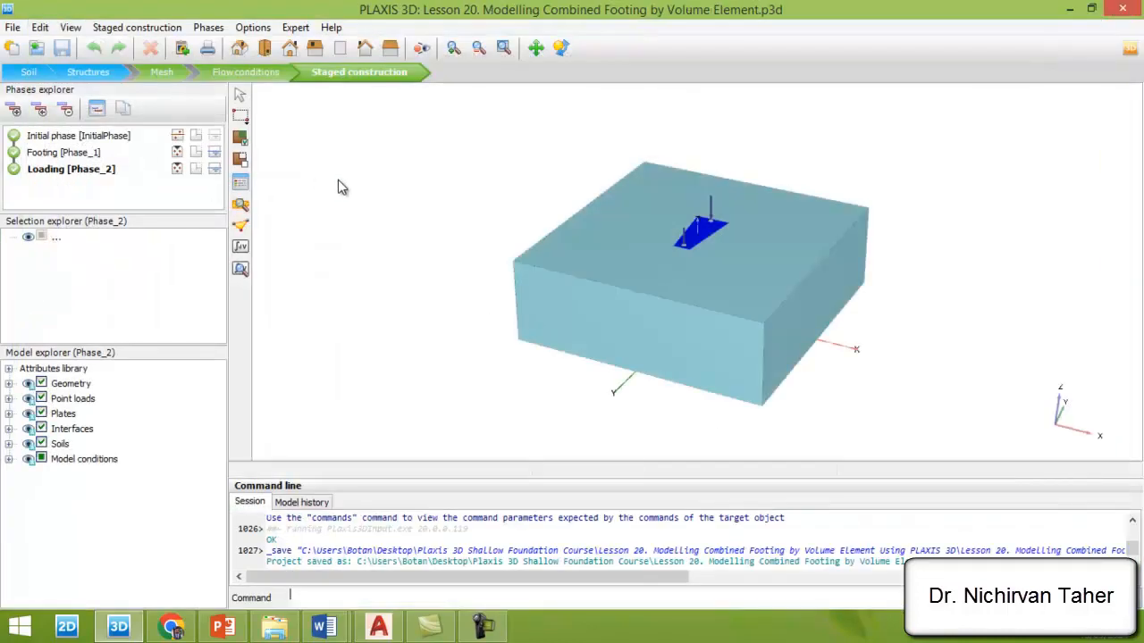
mouse_move(571, 168)
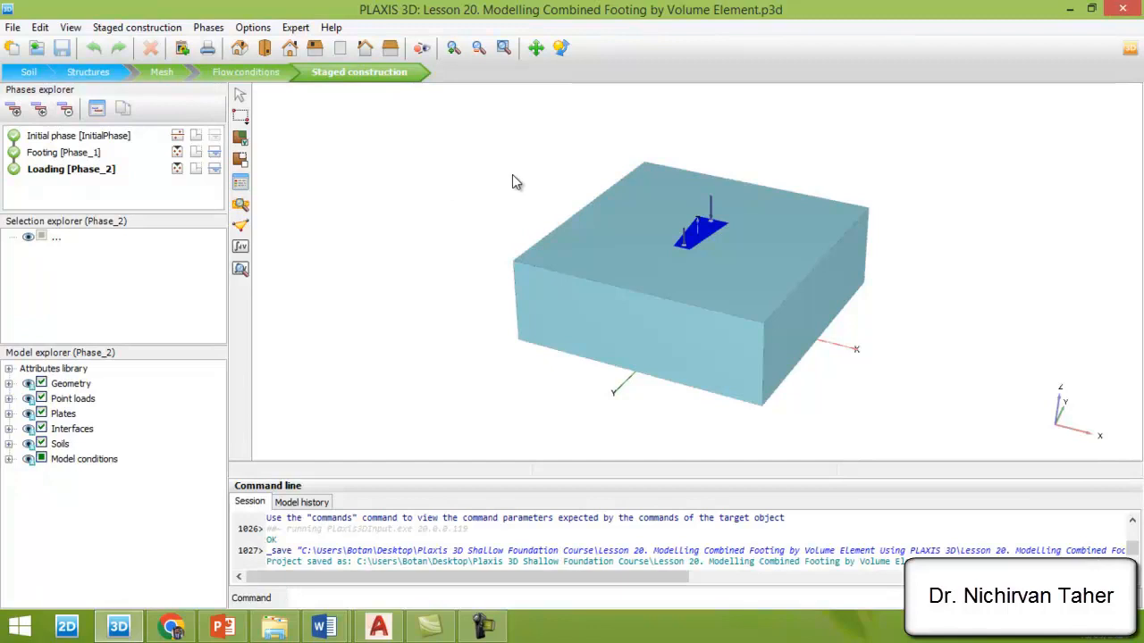
mouse_move(510, 25)
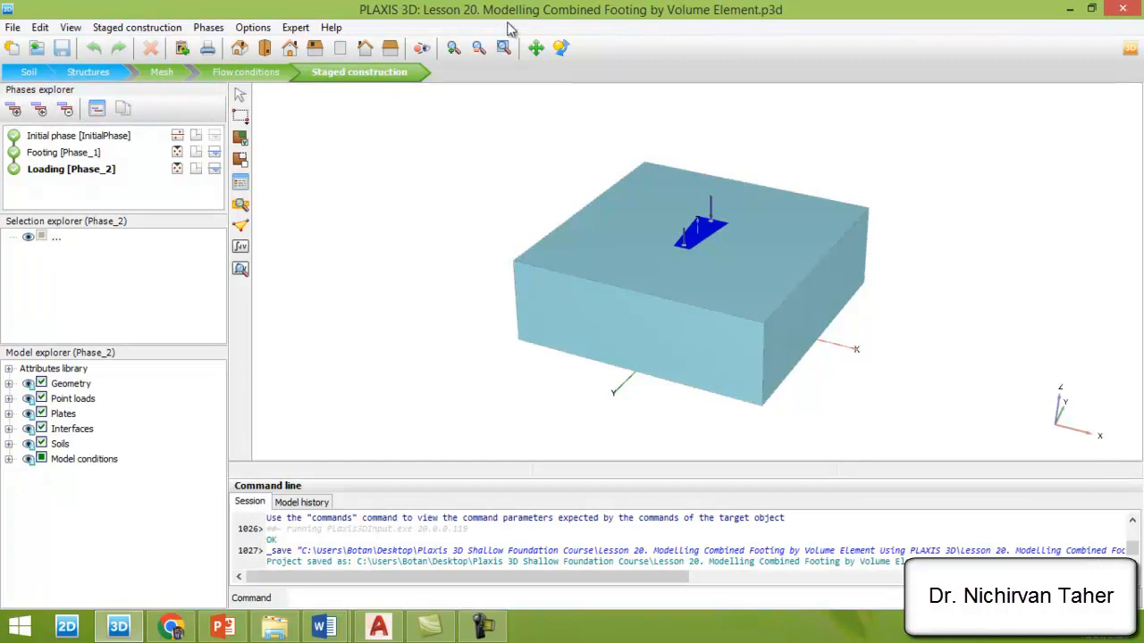
mouse_move(529, 192)
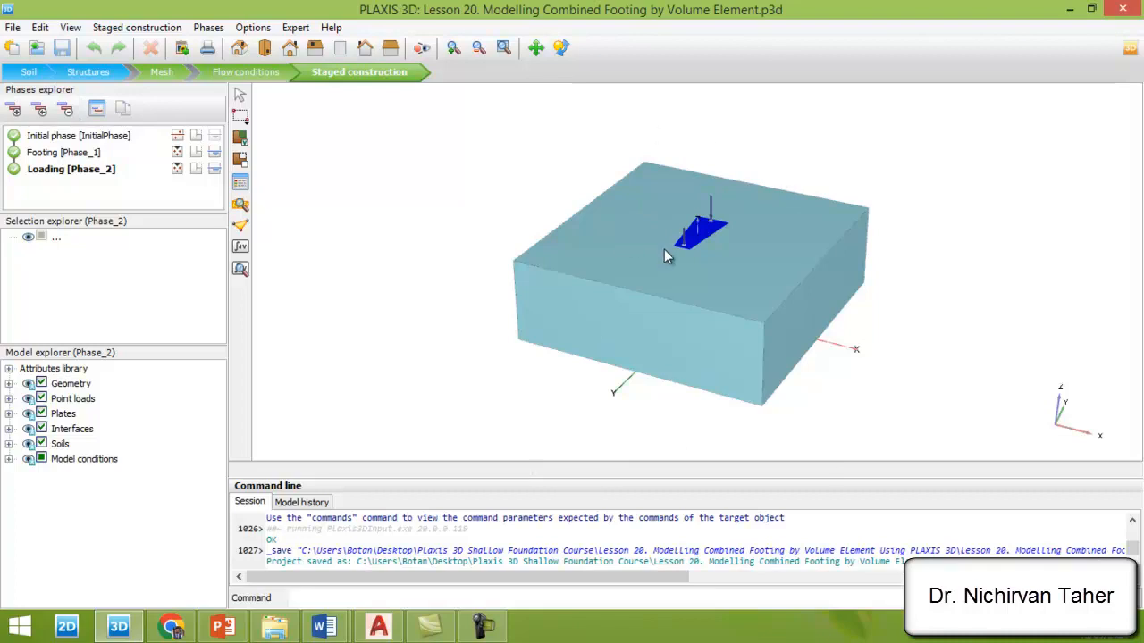
mouse_move(683, 251)
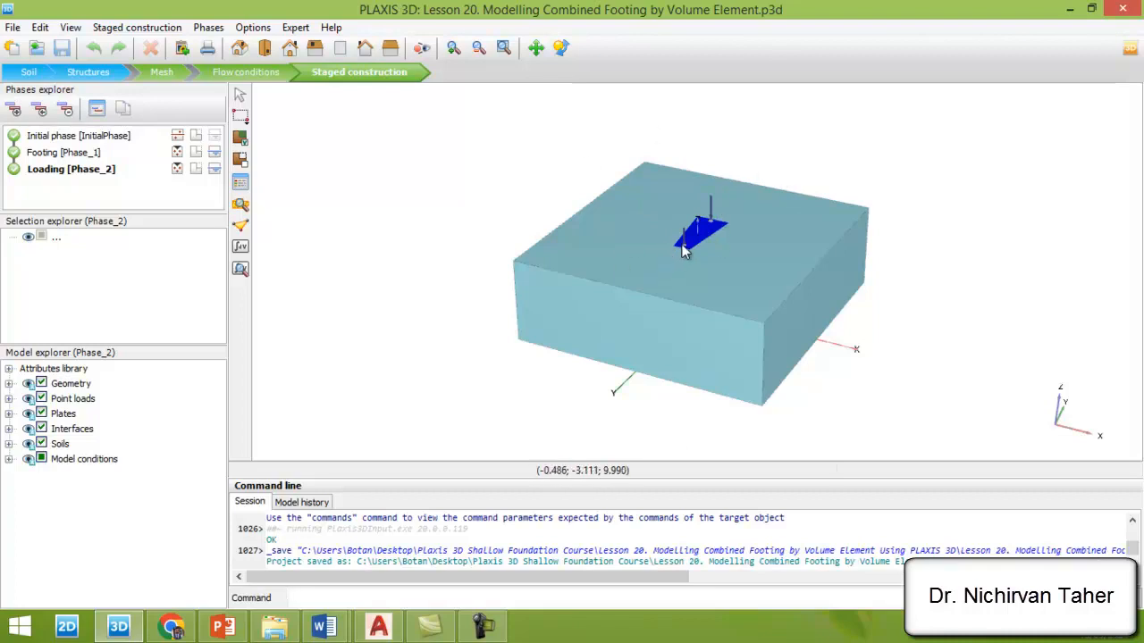
mouse_move(678, 173)
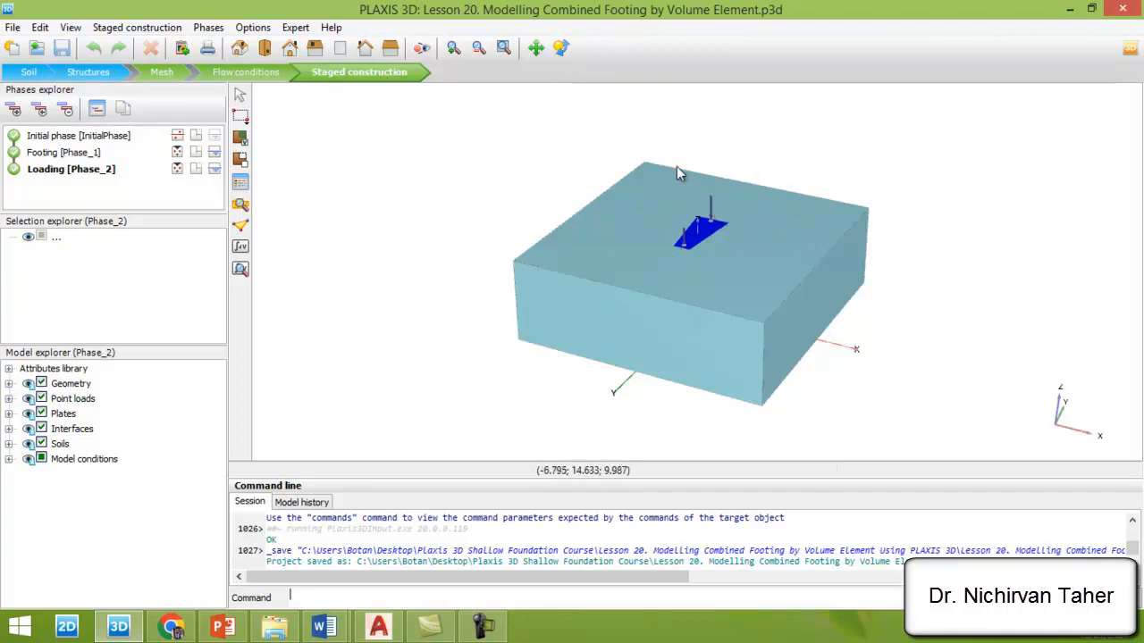
mouse_move(627, 250)
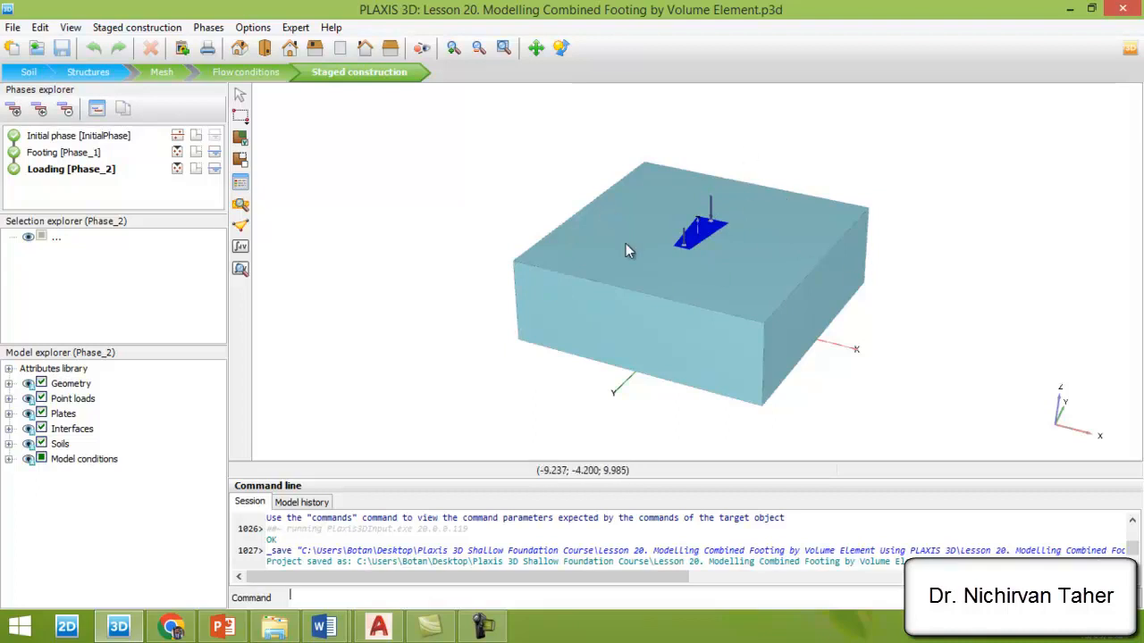
mouse_move(750, 238)
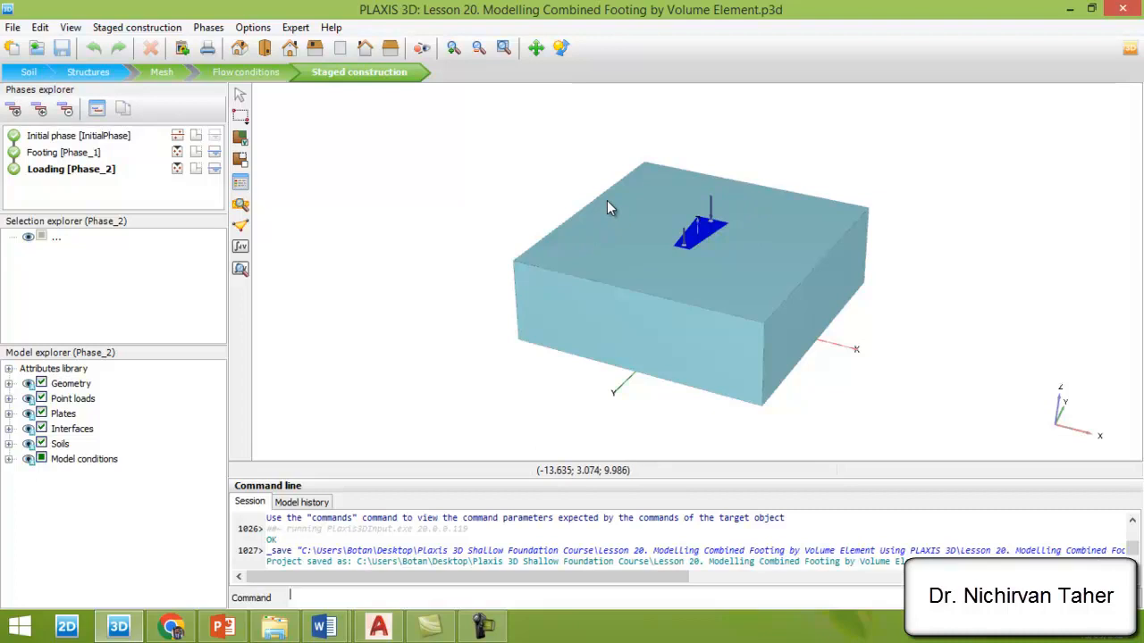
mouse_move(712, 247)
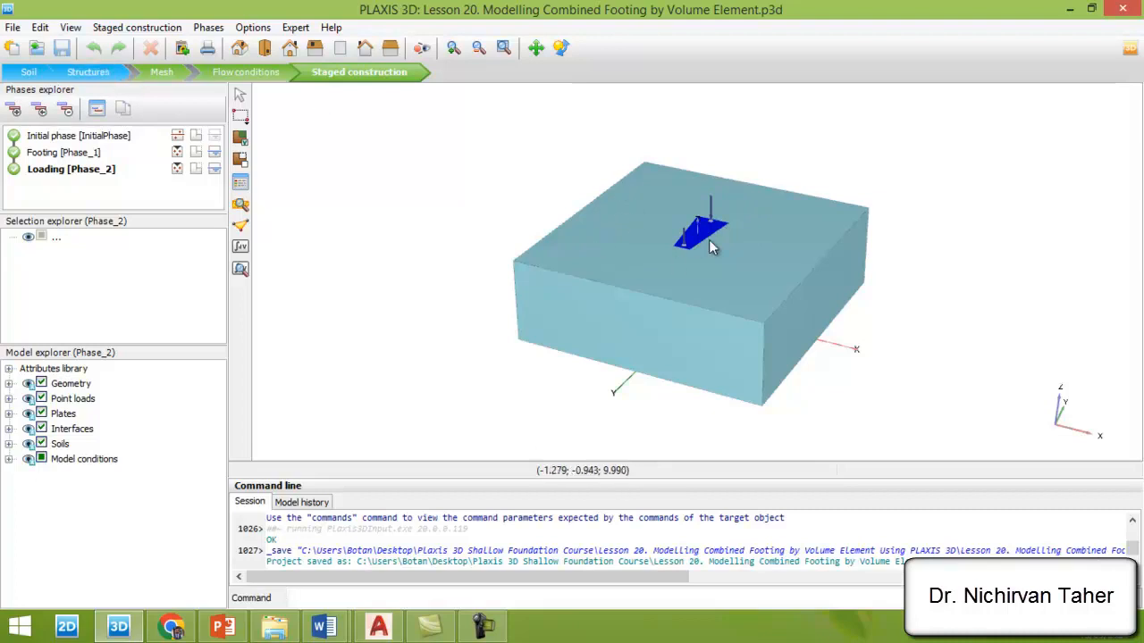
Step: Select the footing polygon in Phase_2 to list its properties
left_click(696, 232)
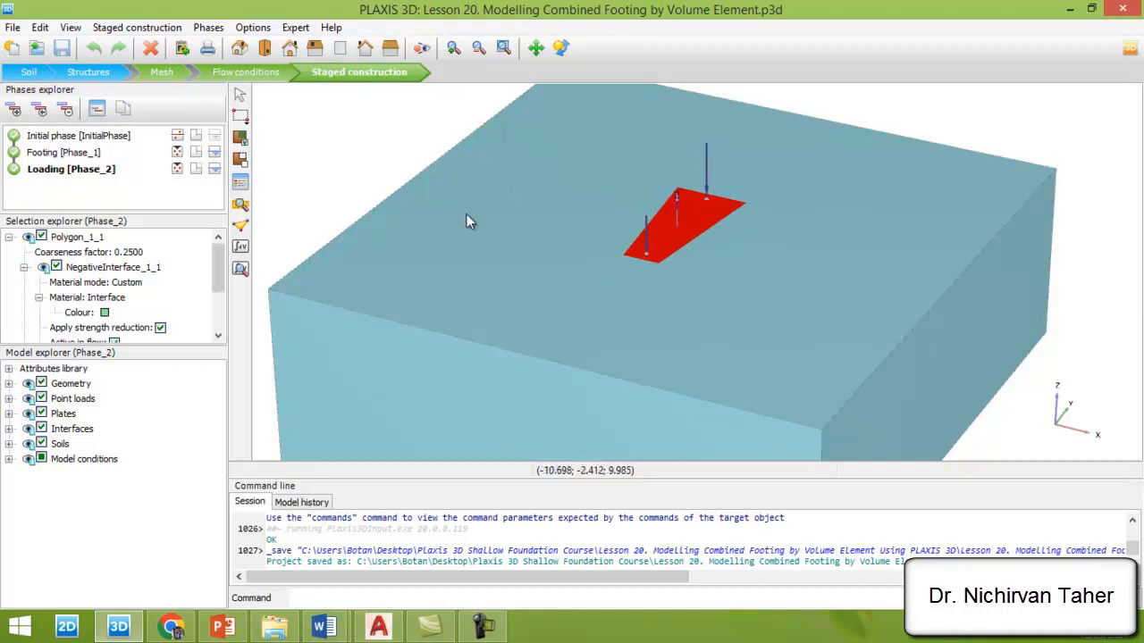
mouse_move(581, 219)
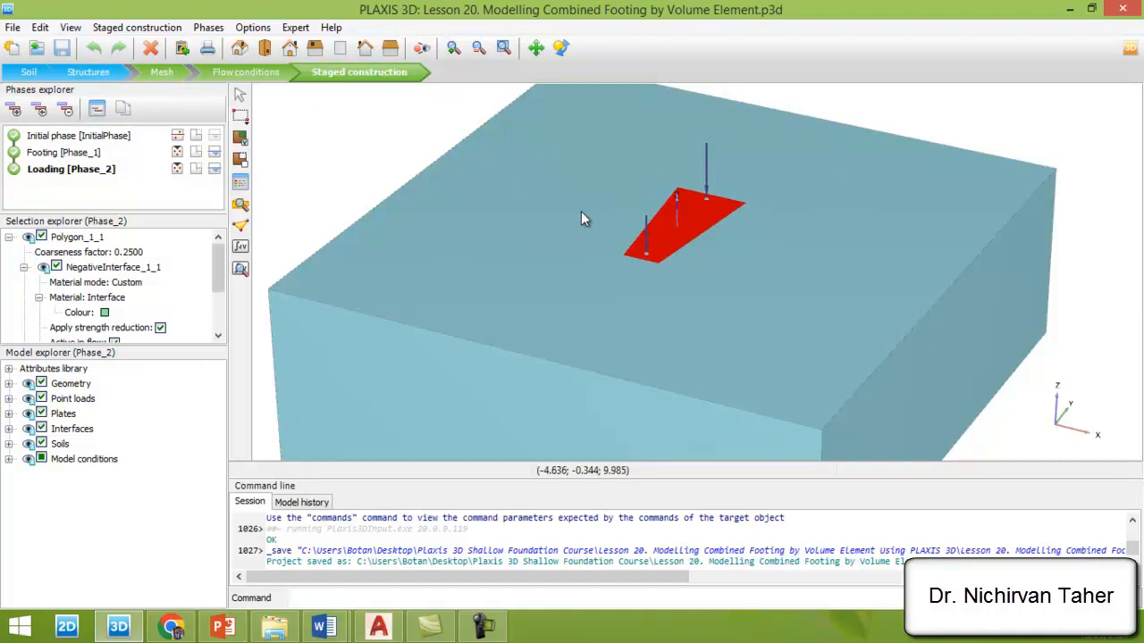
Step: Delete Plate_1 from the footing polygon in Structures mode
left_click(89, 71)
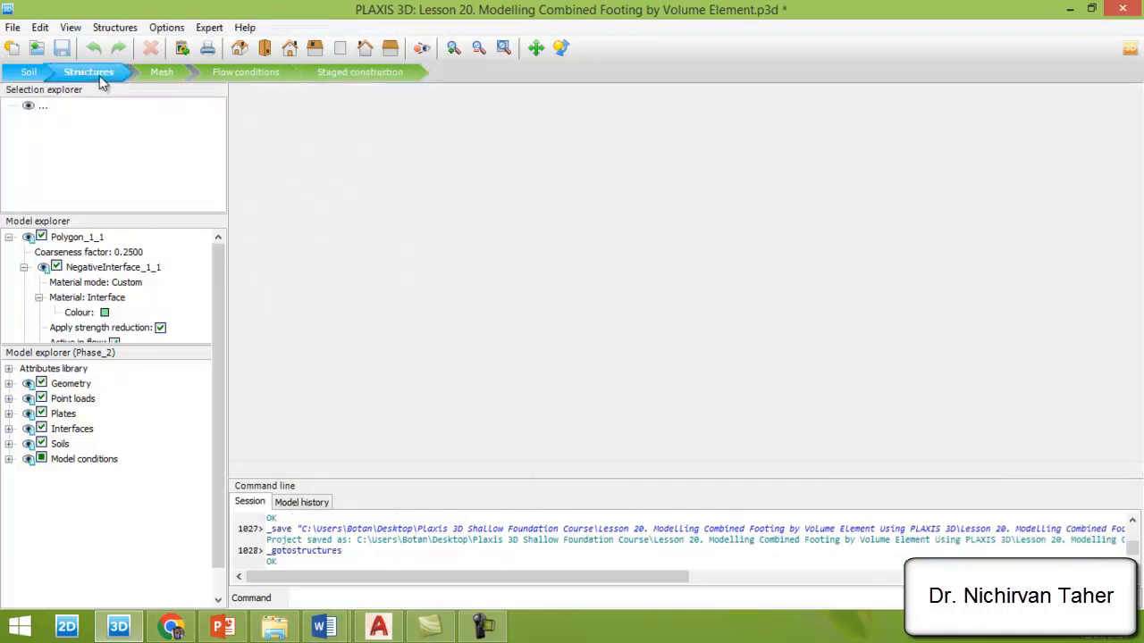
left_click(88, 72)
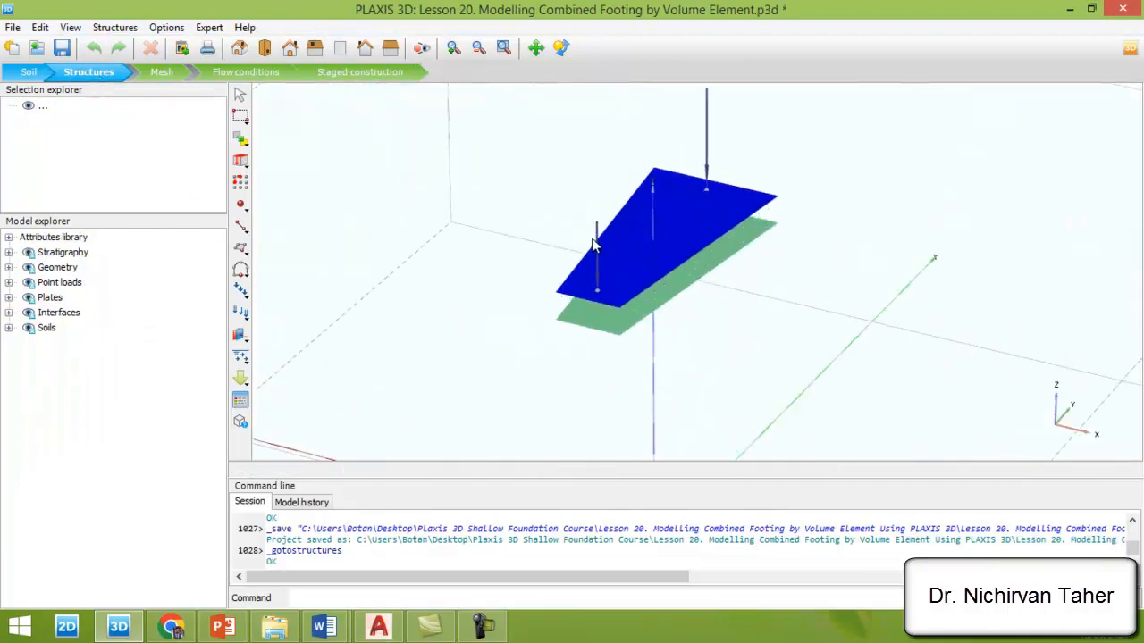
mouse_move(688, 231)
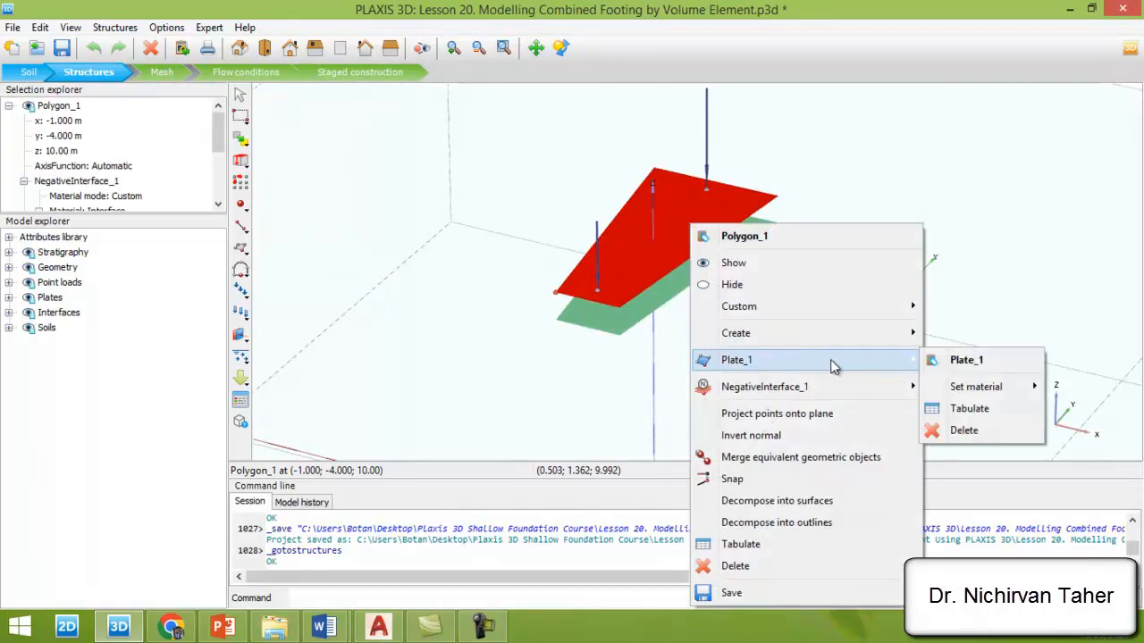
mouse_move(965, 430)
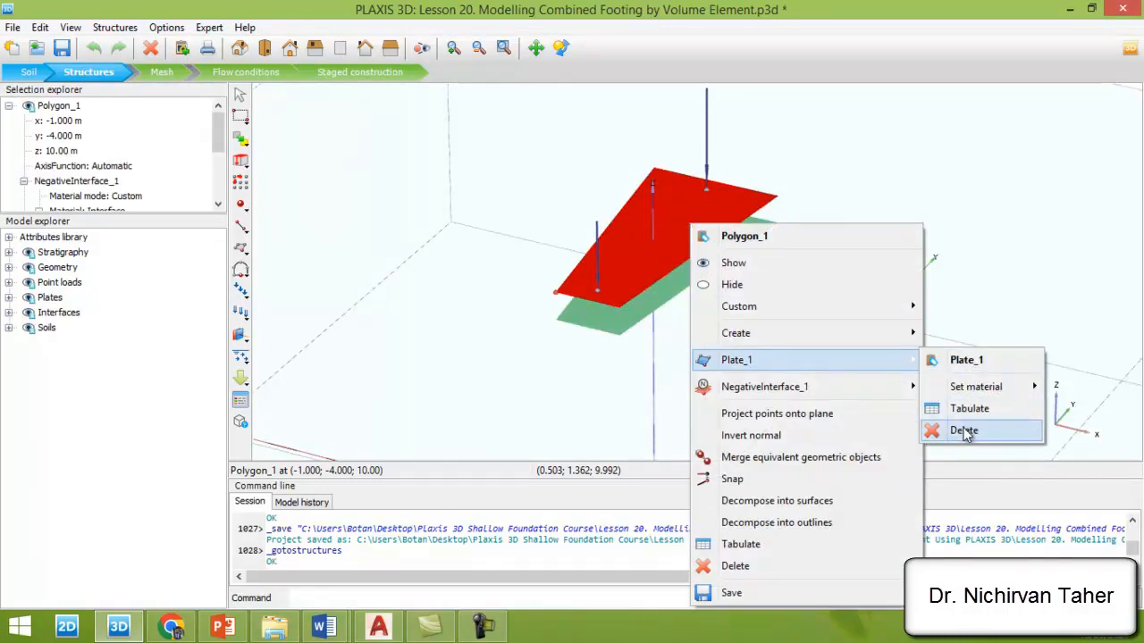
left_click(964, 431)
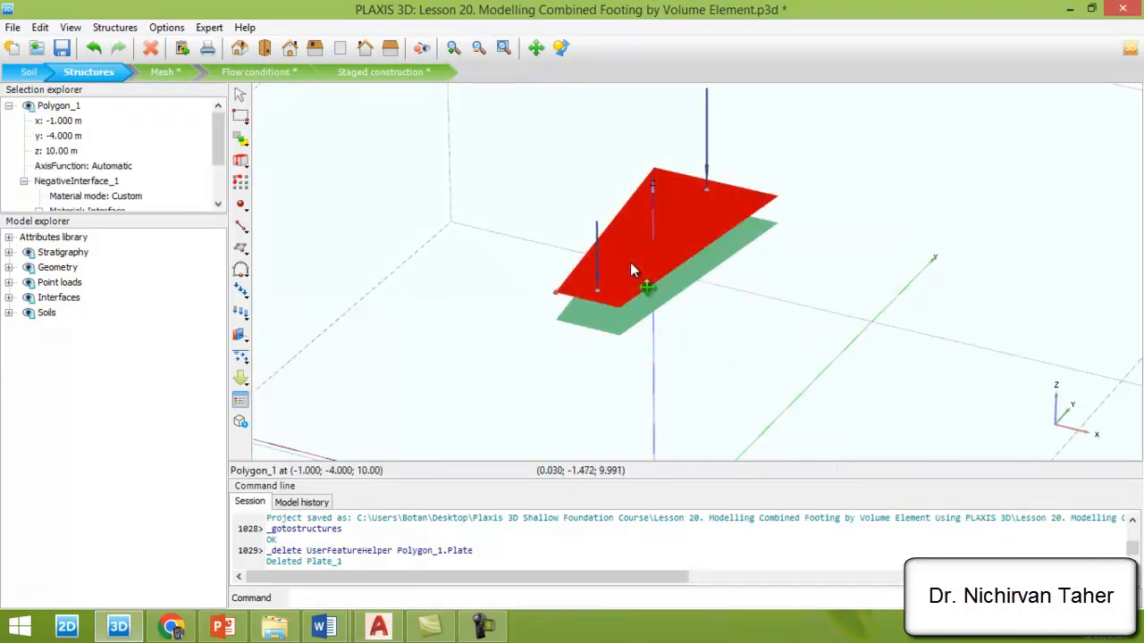
mouse_move(733, 248)
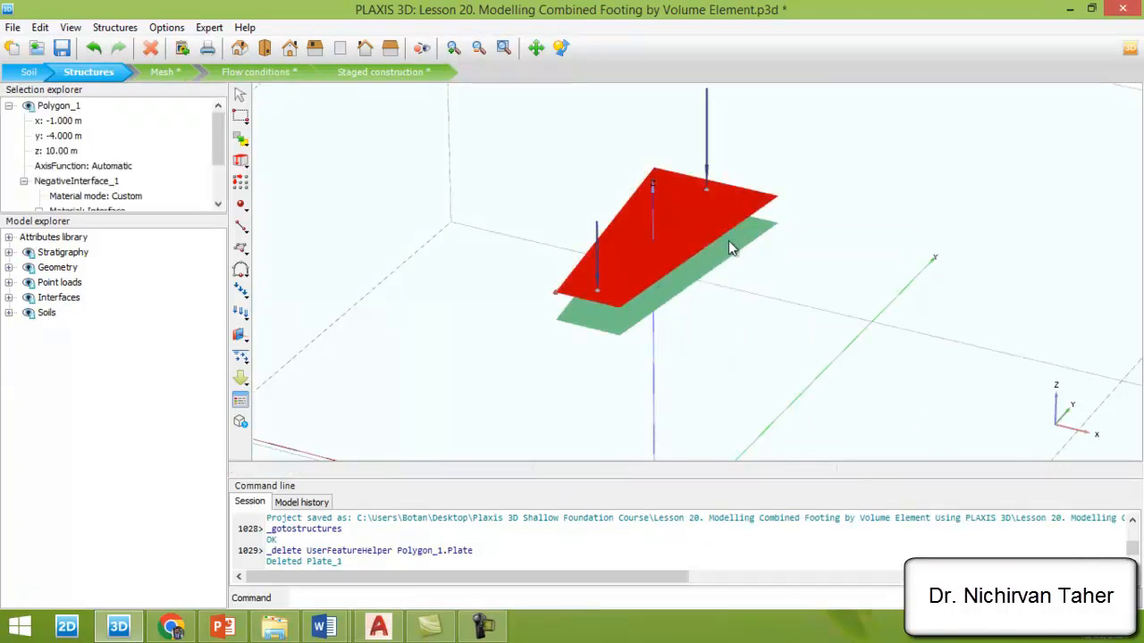
Step: Review the Initial, Footing and Loading phases in Staged construction
left_click(359, 72)
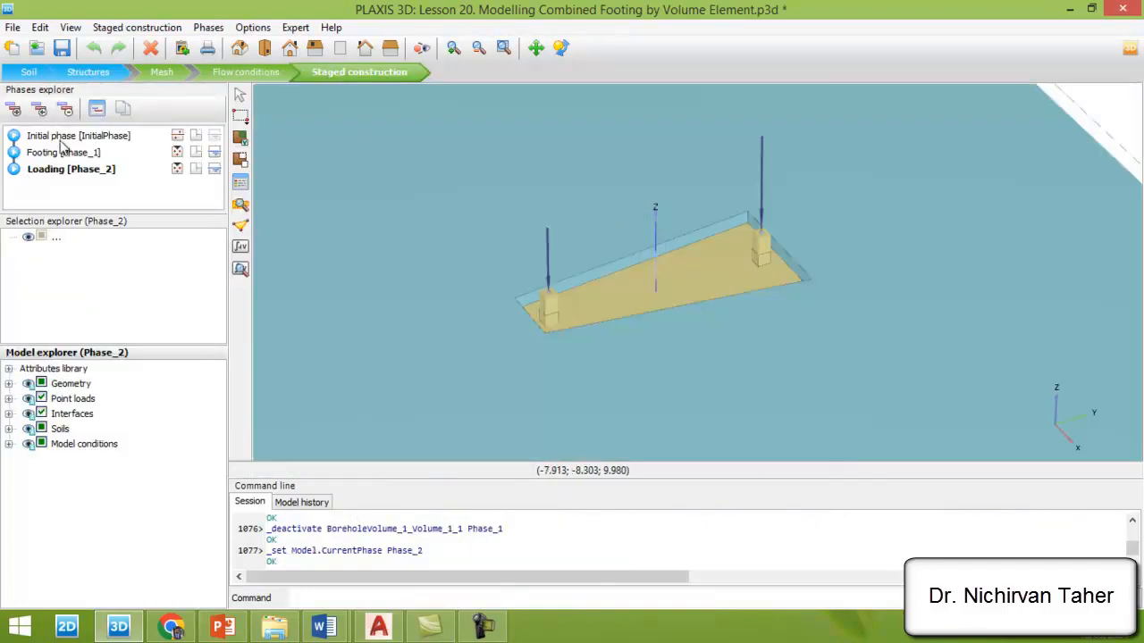
left_click(79, 135)
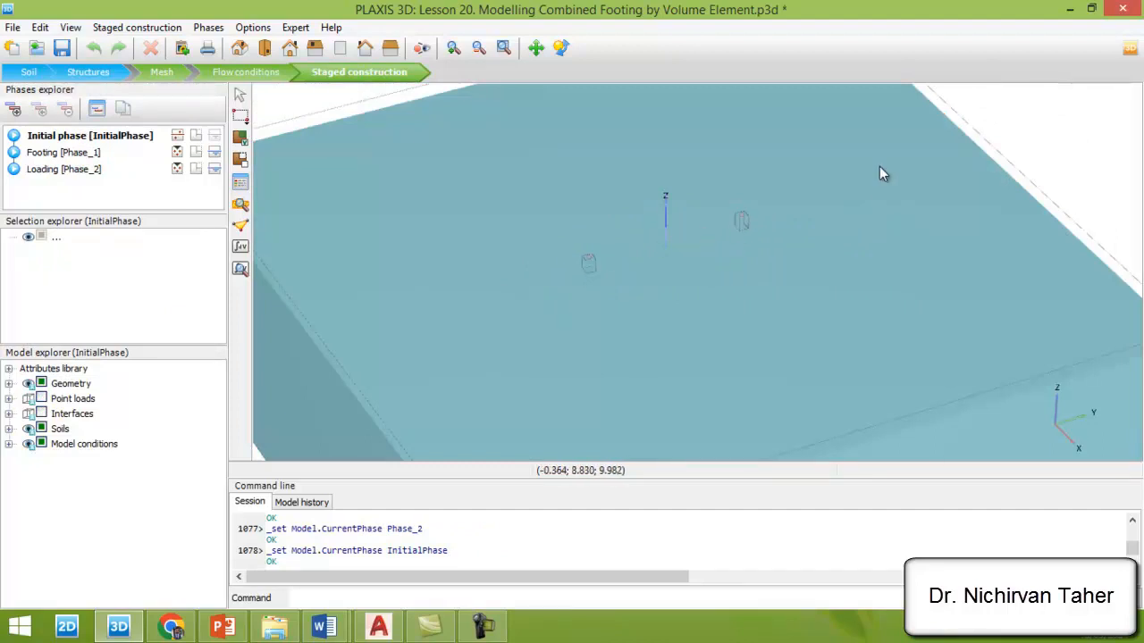
mouse_move(454, 214)
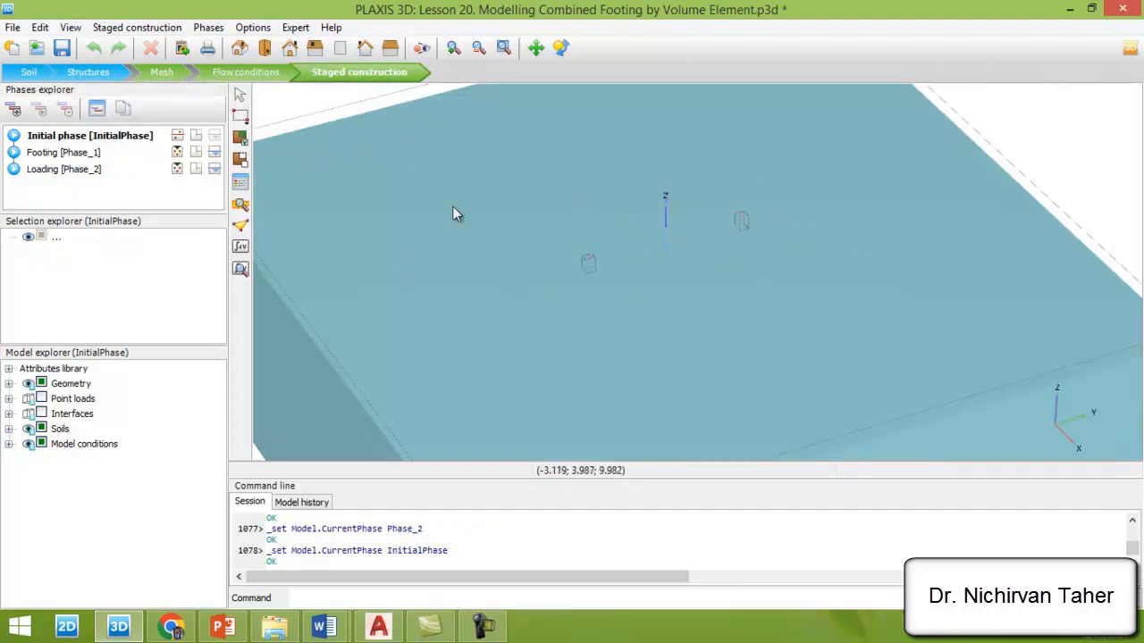
left_click(70, 152)
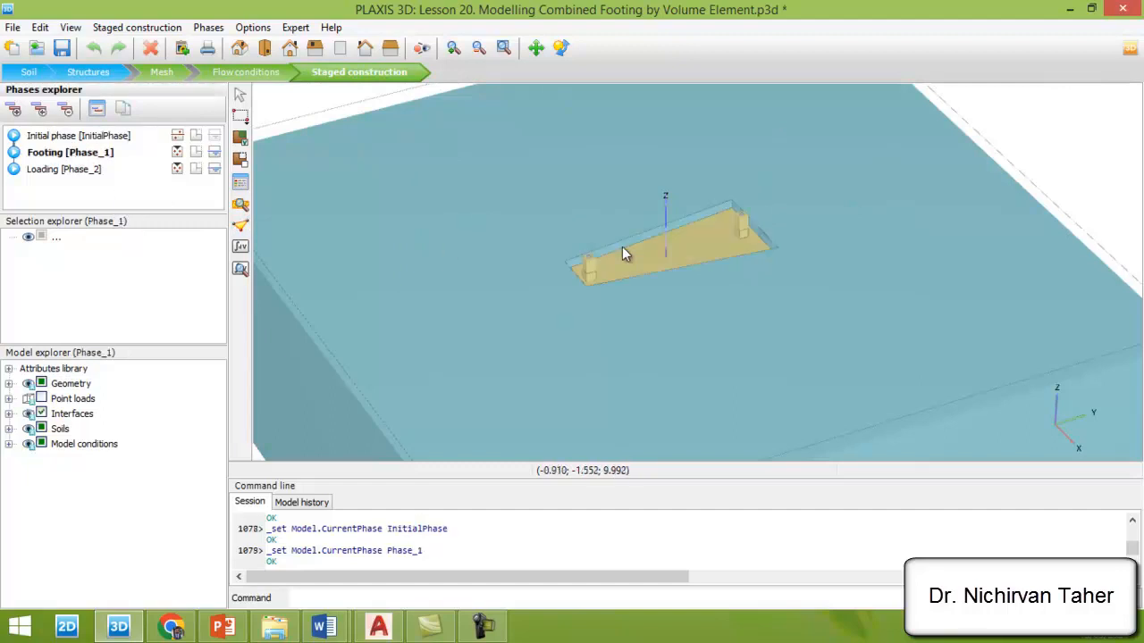
mouse_move(706, 274)
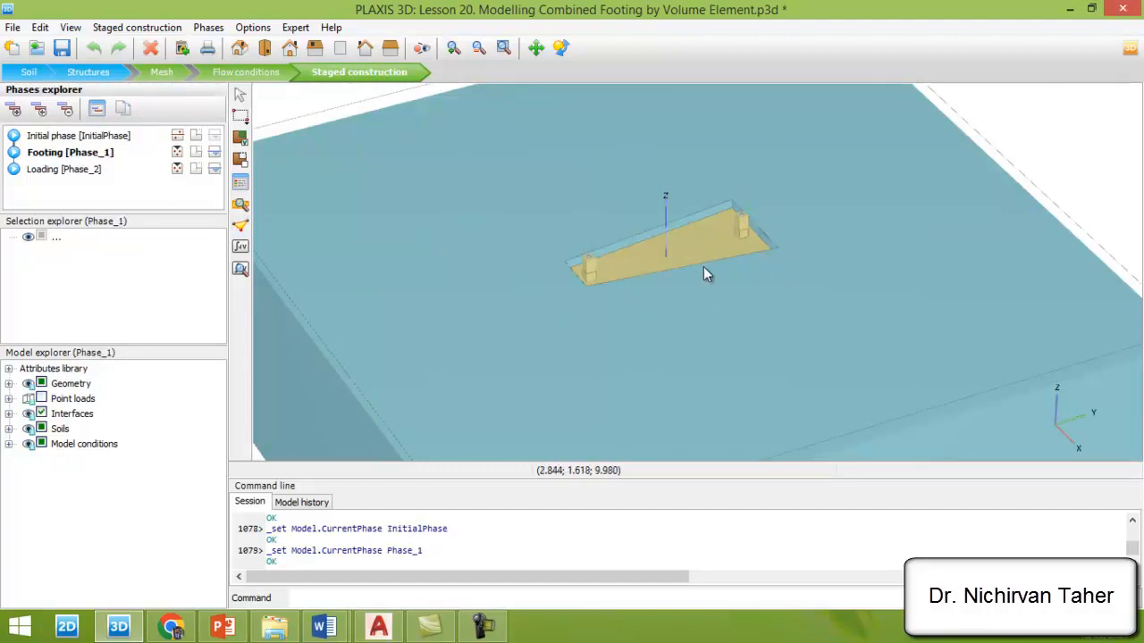
mouse_move(650, 259)
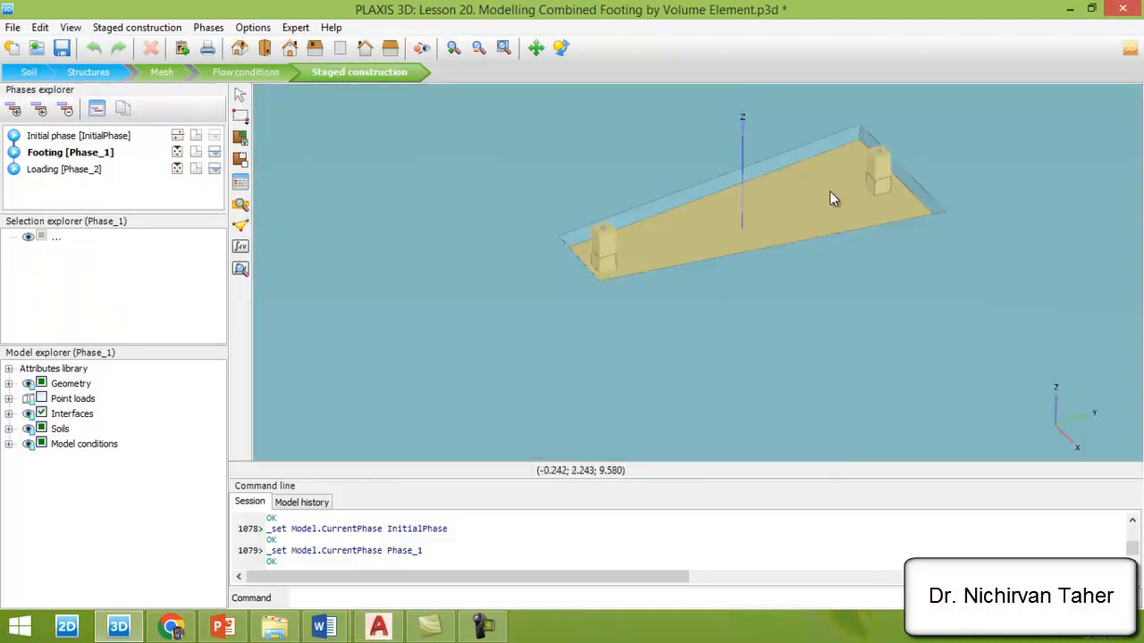
mouse_move(932, 243)
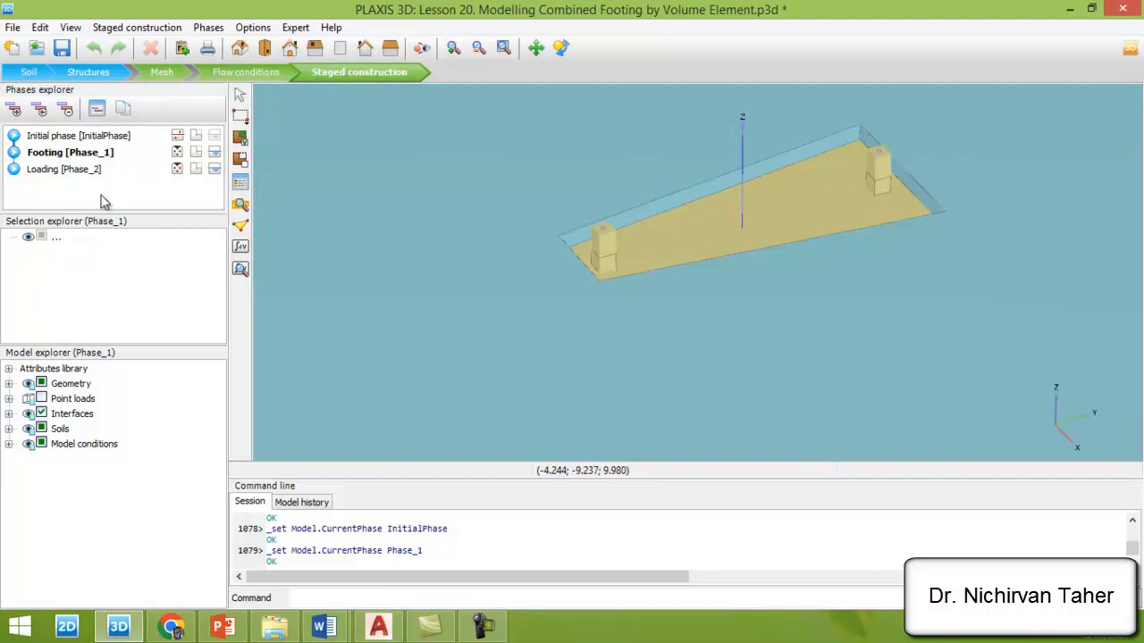
left_click(70, 169)
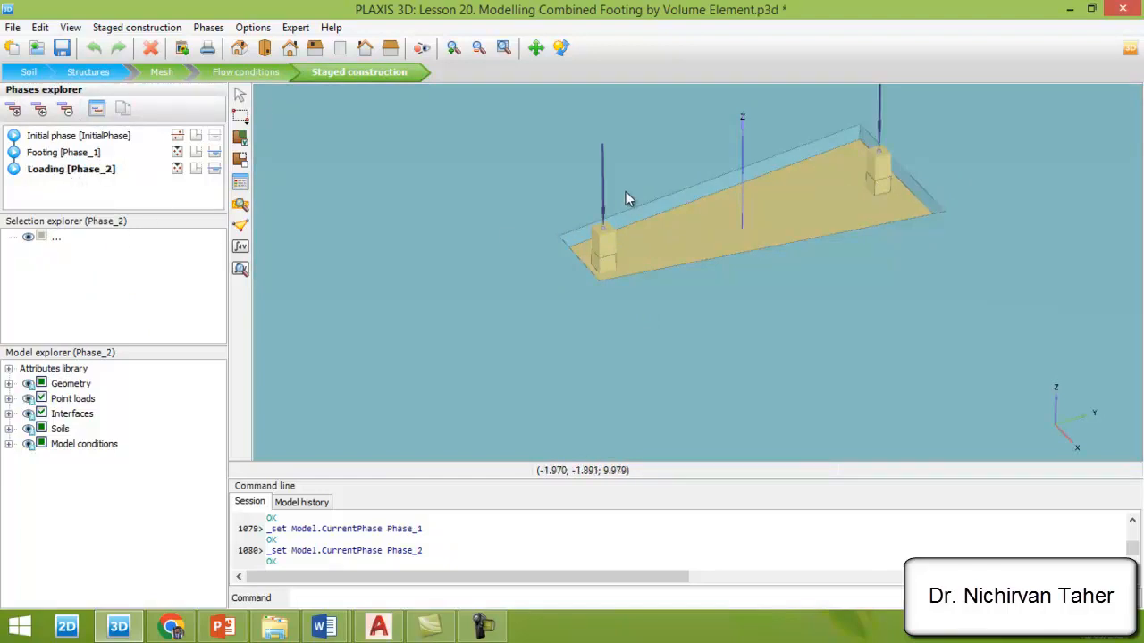
mouse_move(798, 169)
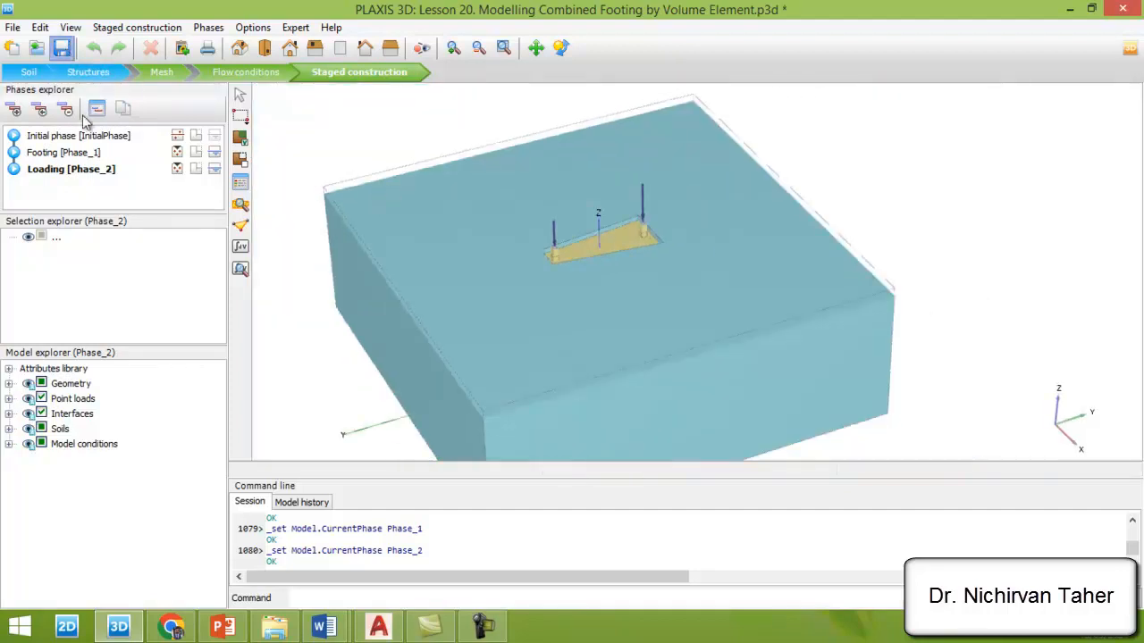
Step: Run the calculation past the warning and show the Footing phase details
left_click(62, 48)
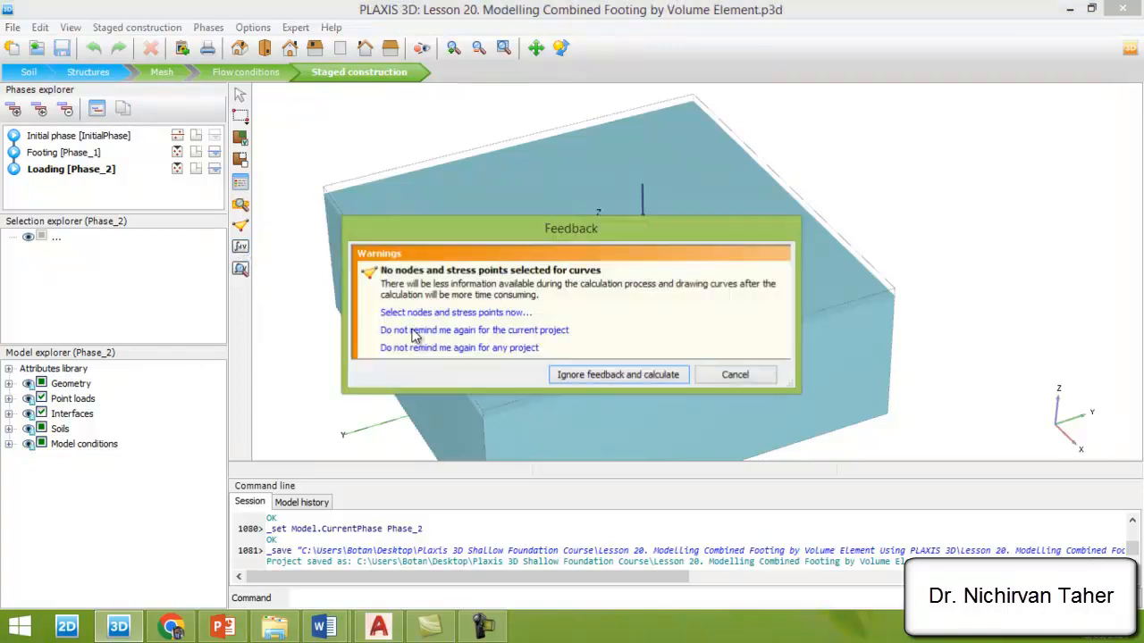
left_click(618, 375)
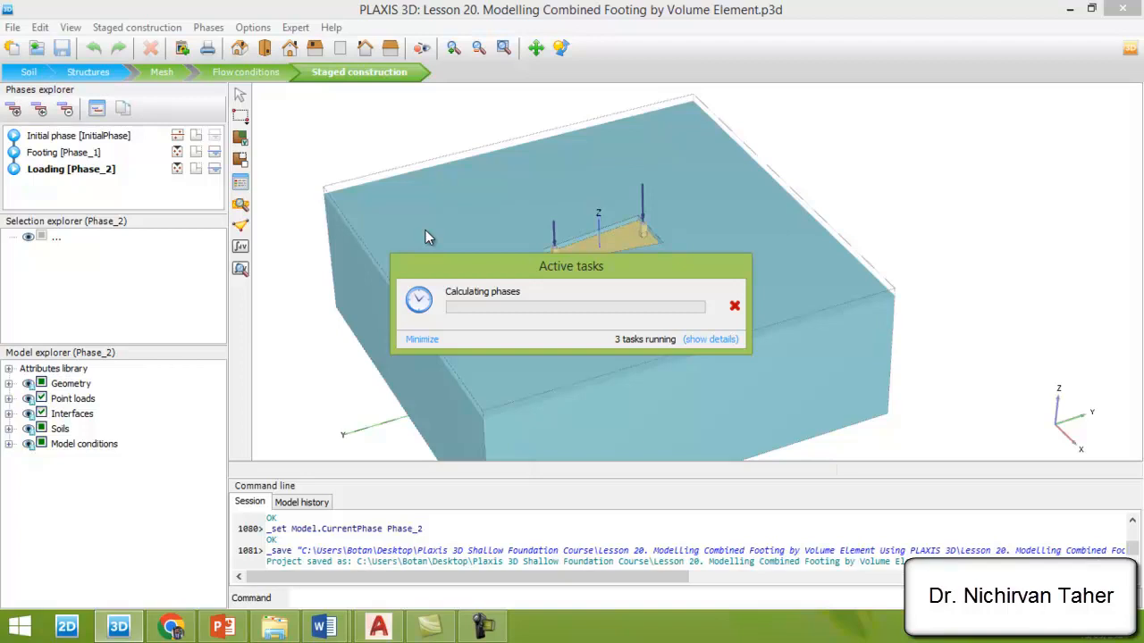
mouse_move(400, 235)
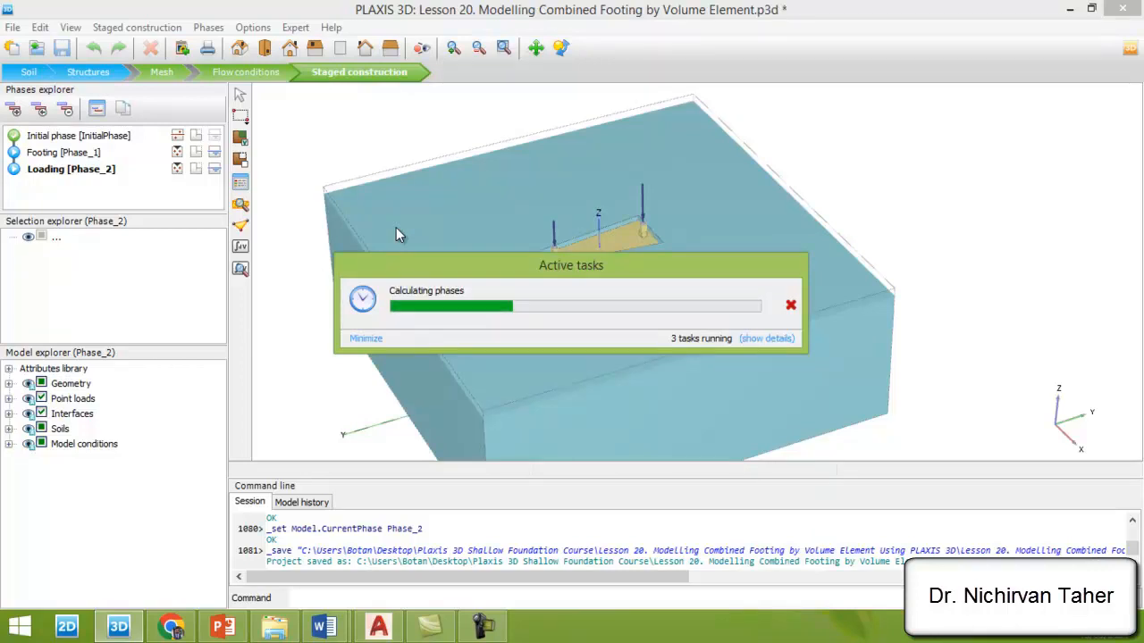
mouse_move(425, 238)
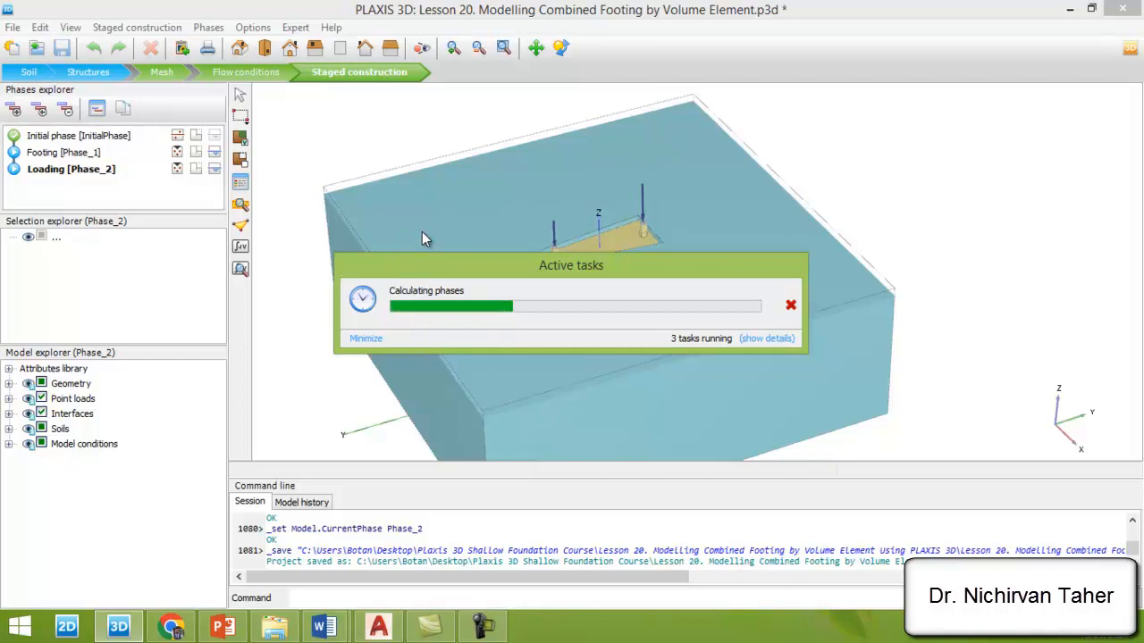
mouse_move(514, 279)
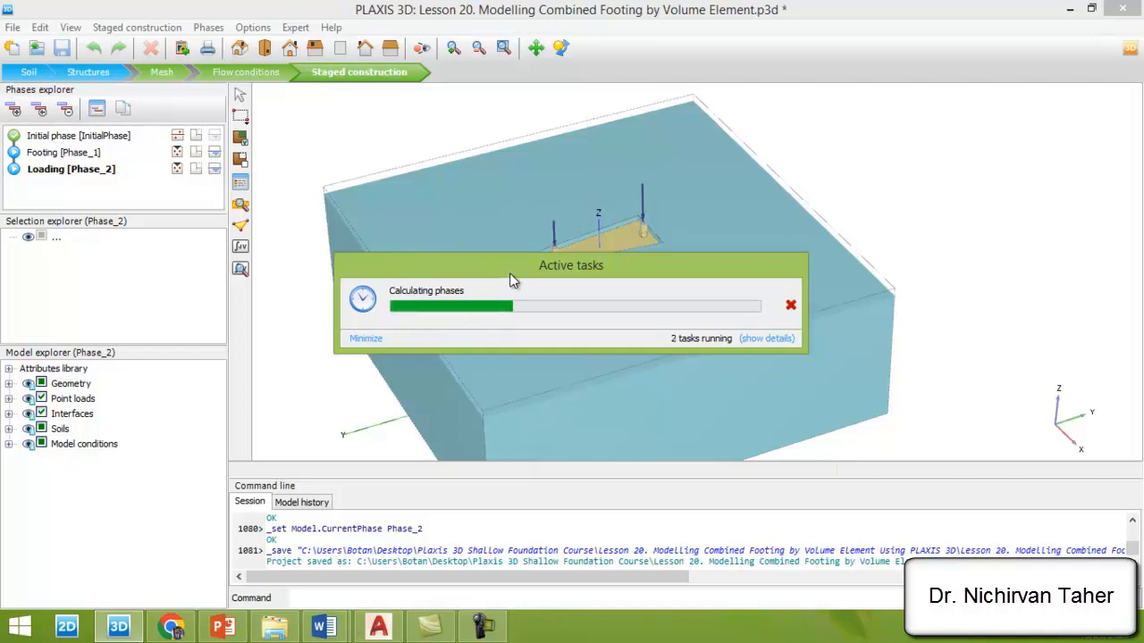
left_click(766, 338)
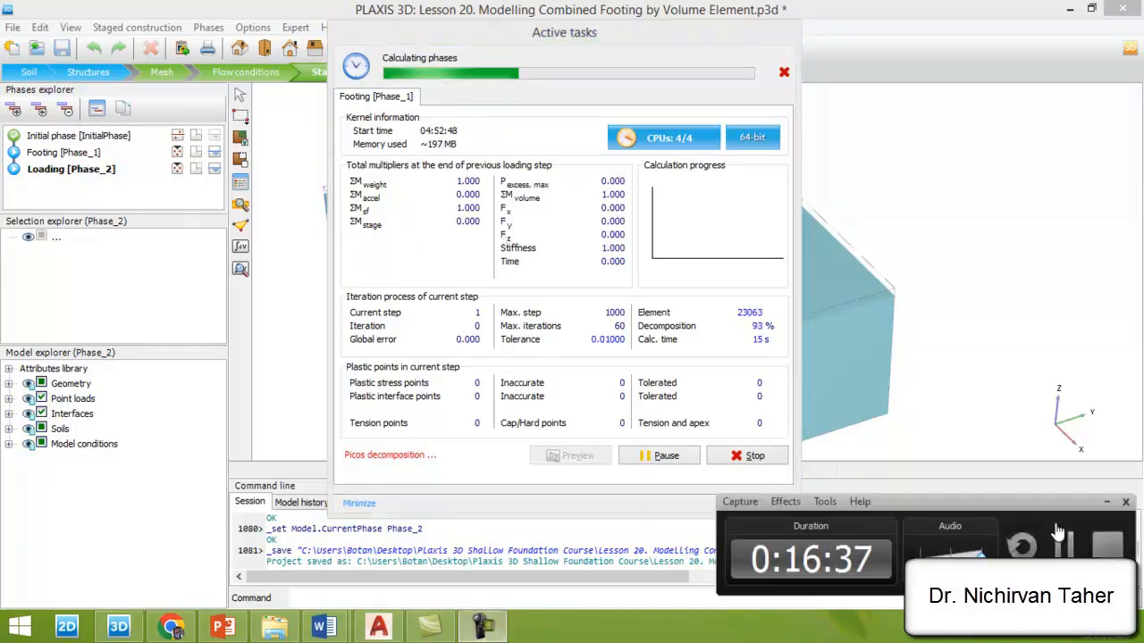
Step: Check the soil and footing parameter slide in PowerPoint, then return to PLAXIS 3D
left_click(223, 625)
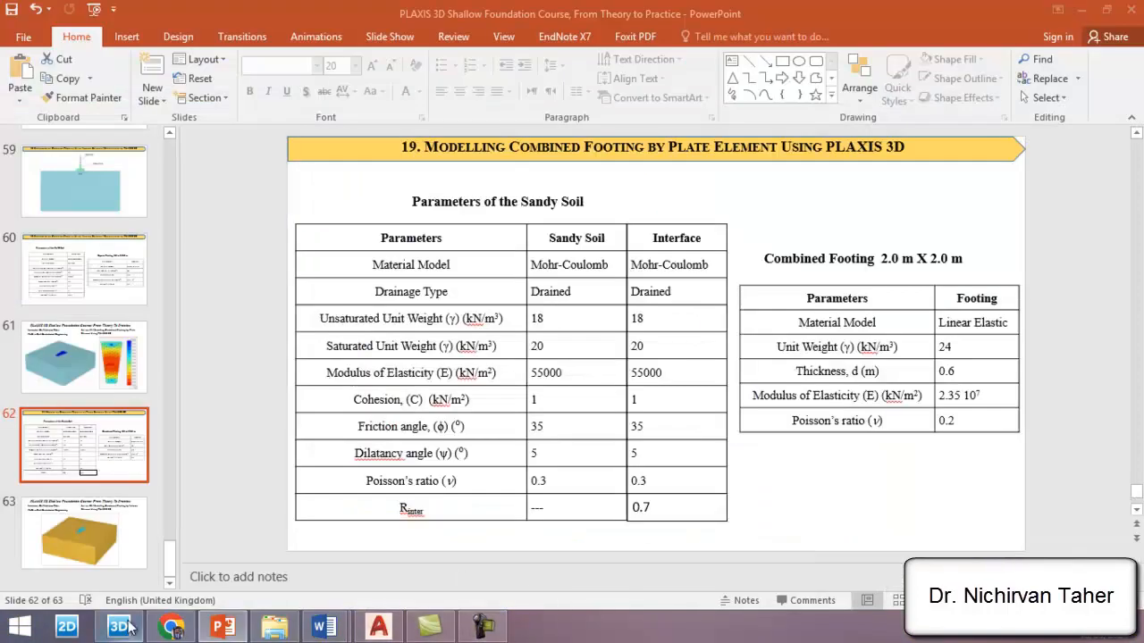
left_click(118, 626)
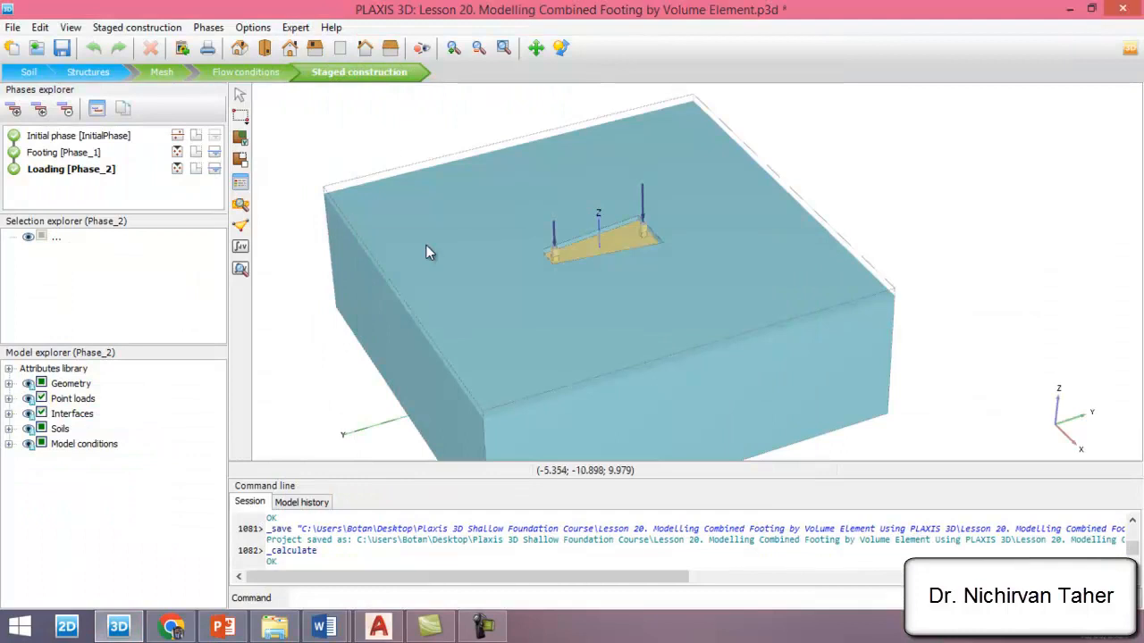
mouse_move(534, 185)
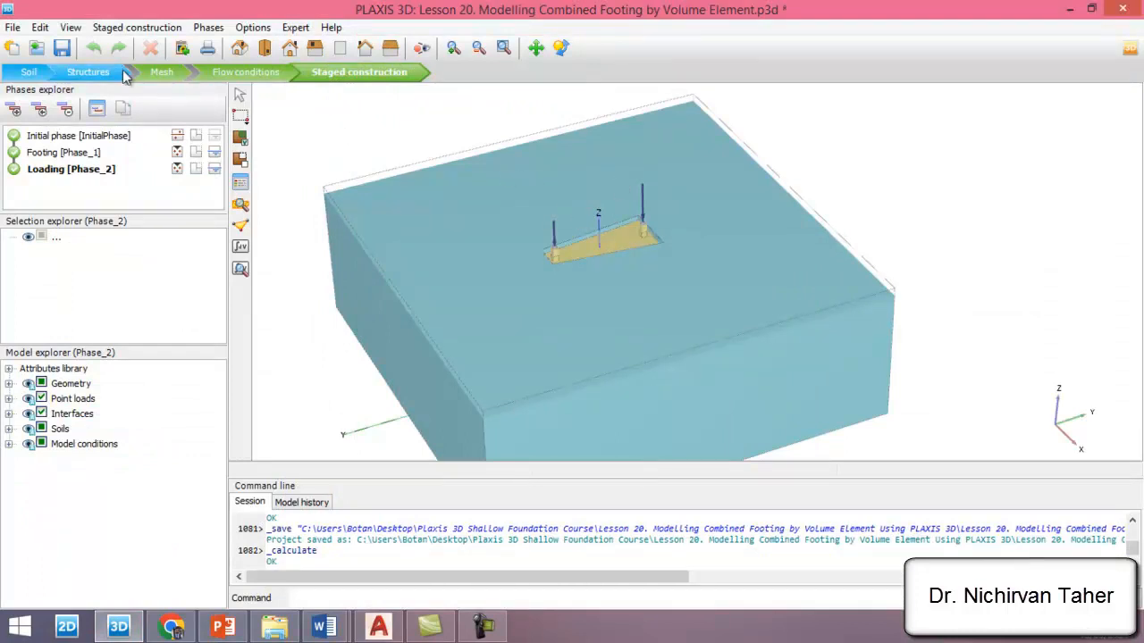
Step: Save the calculated project
left_click(61, 49)
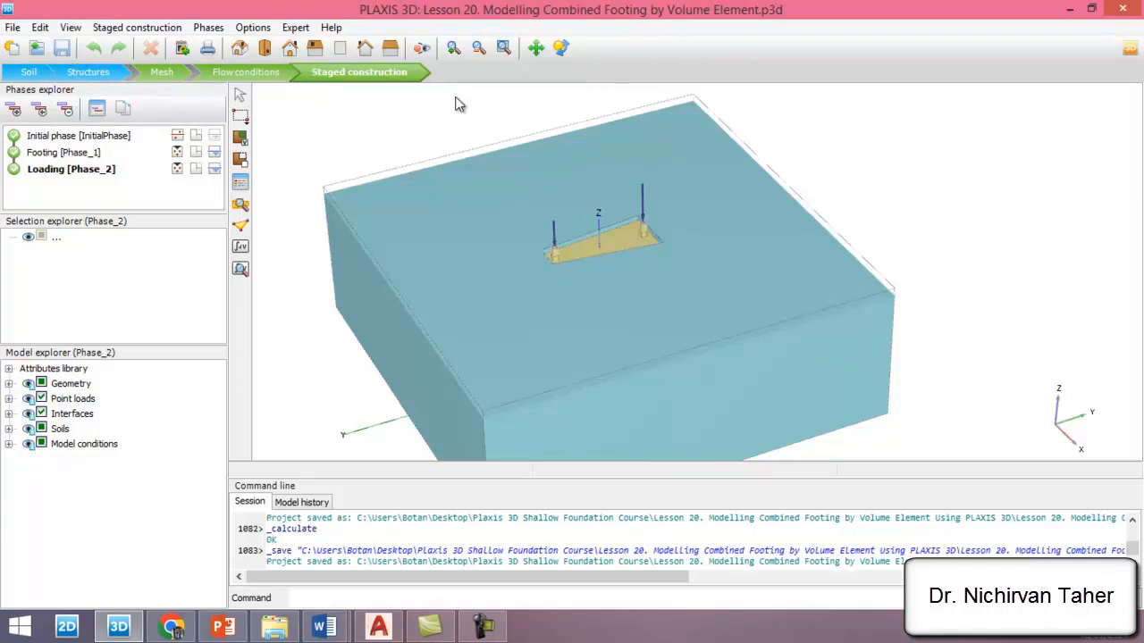
mouse_move(522, 476)
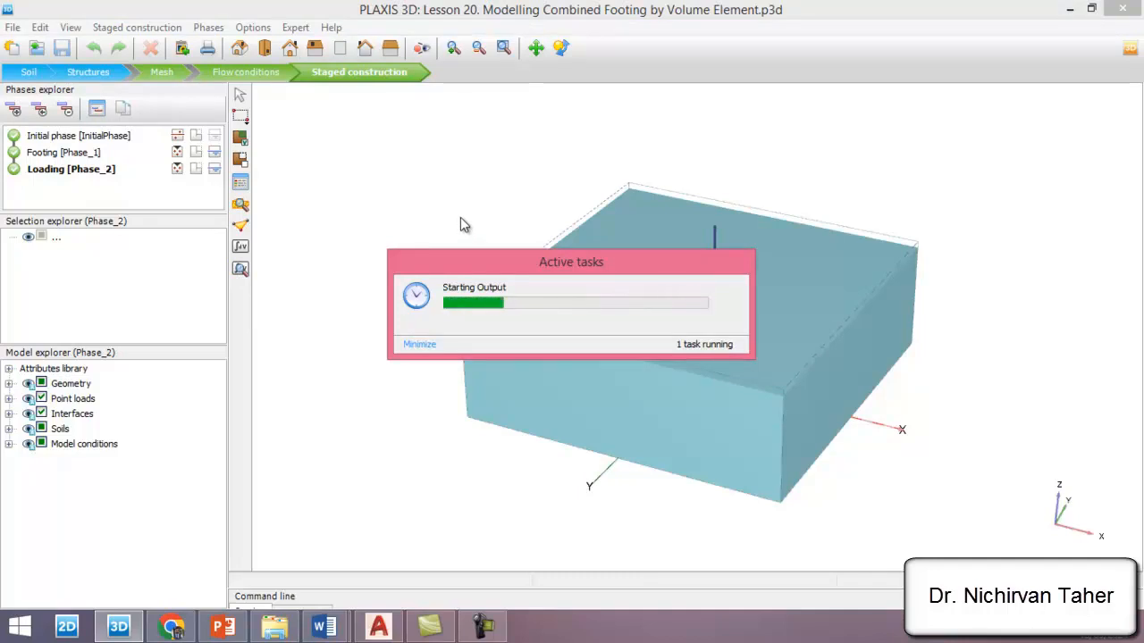
mouse_move(474, 219)
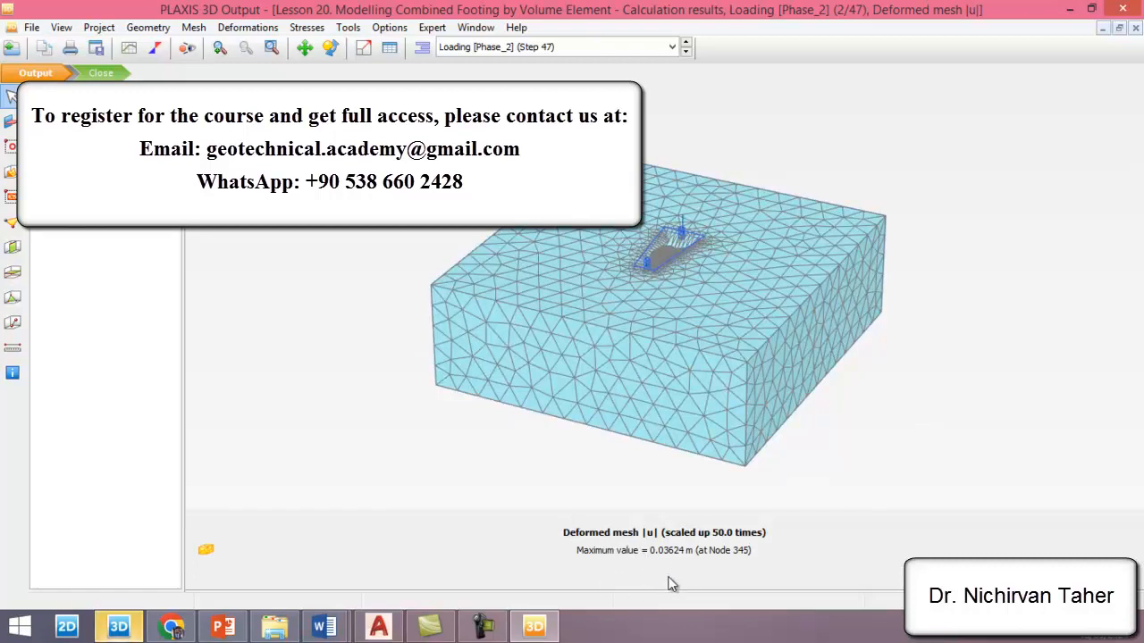
mouse_move(756, 571)
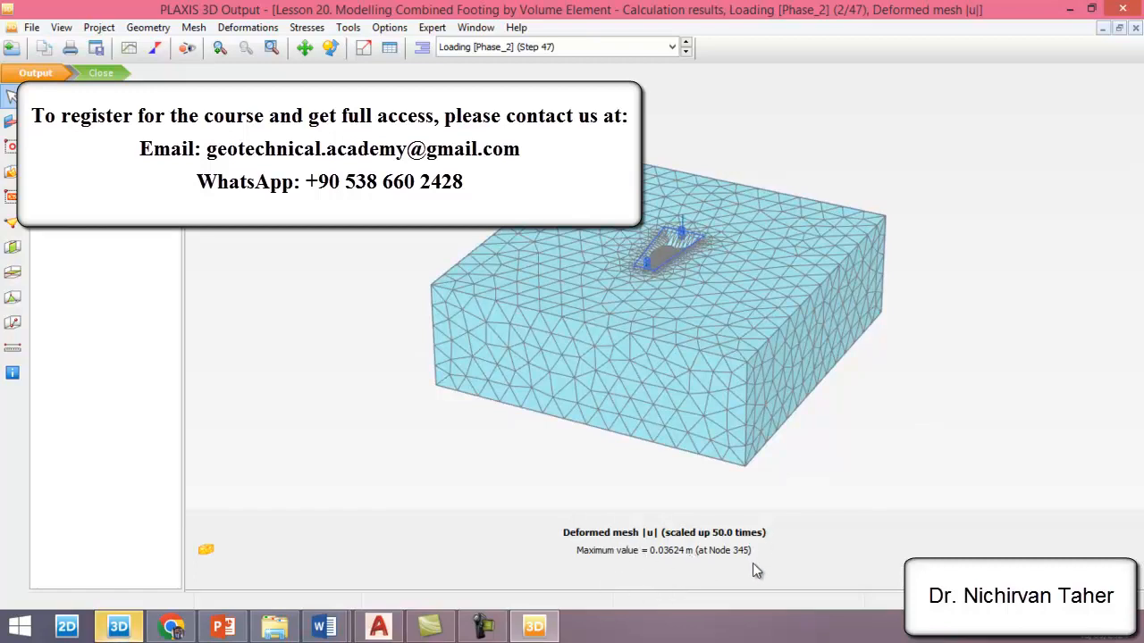
mouse_move(673, 436)
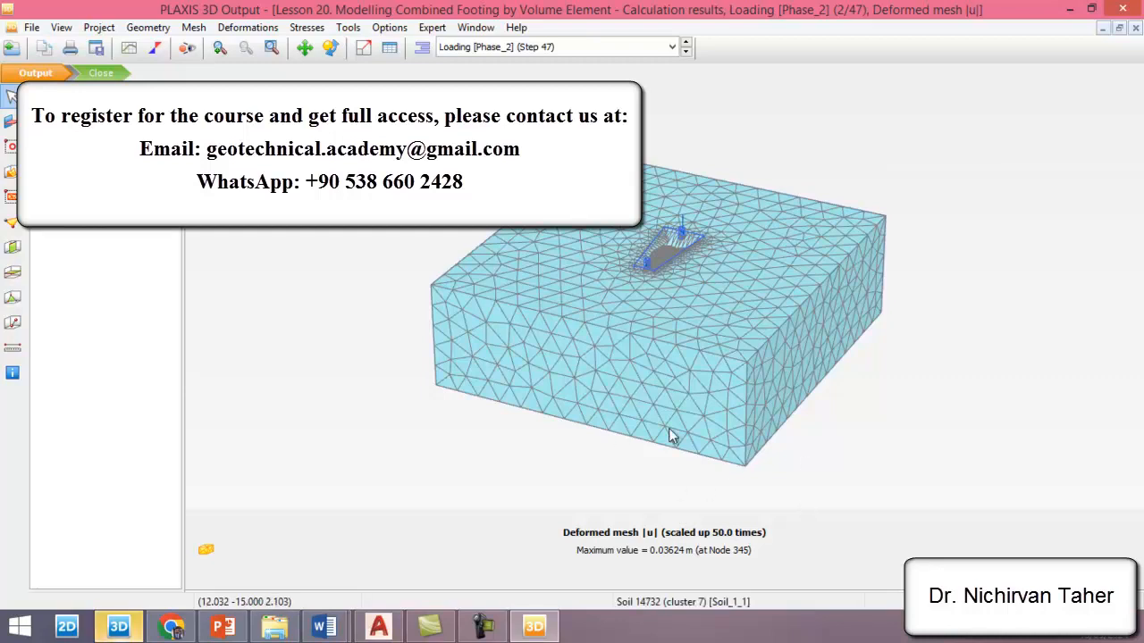
mouse_move(474, 262)
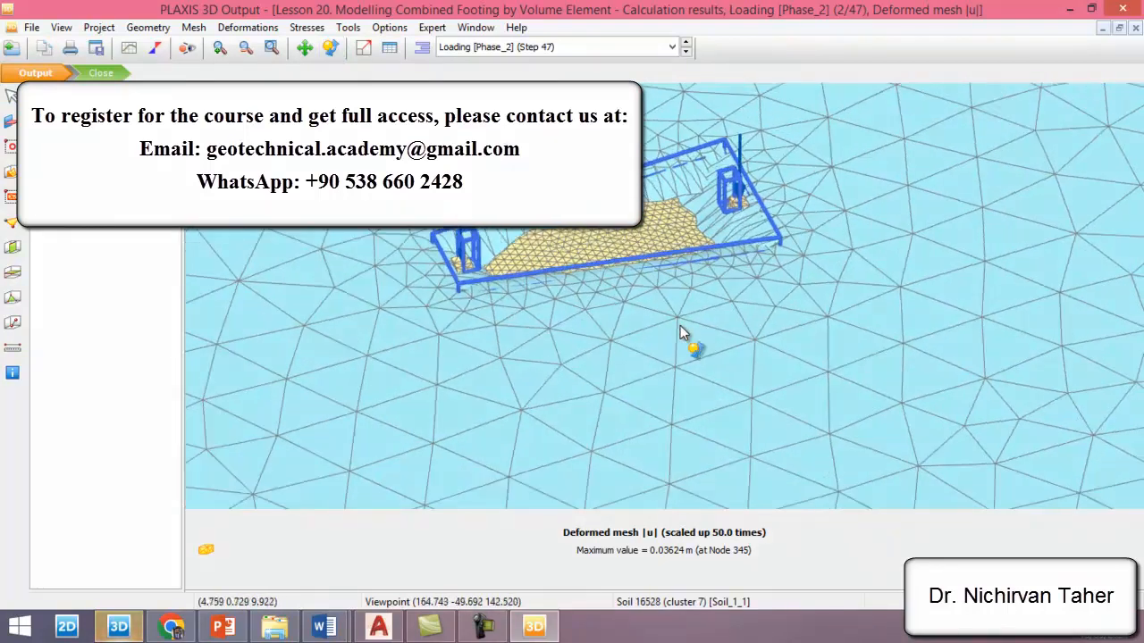
Step: Zoom to the footing and set a manual deformation scale factor of 10
left_click_drag(683, 334, 755, 226)
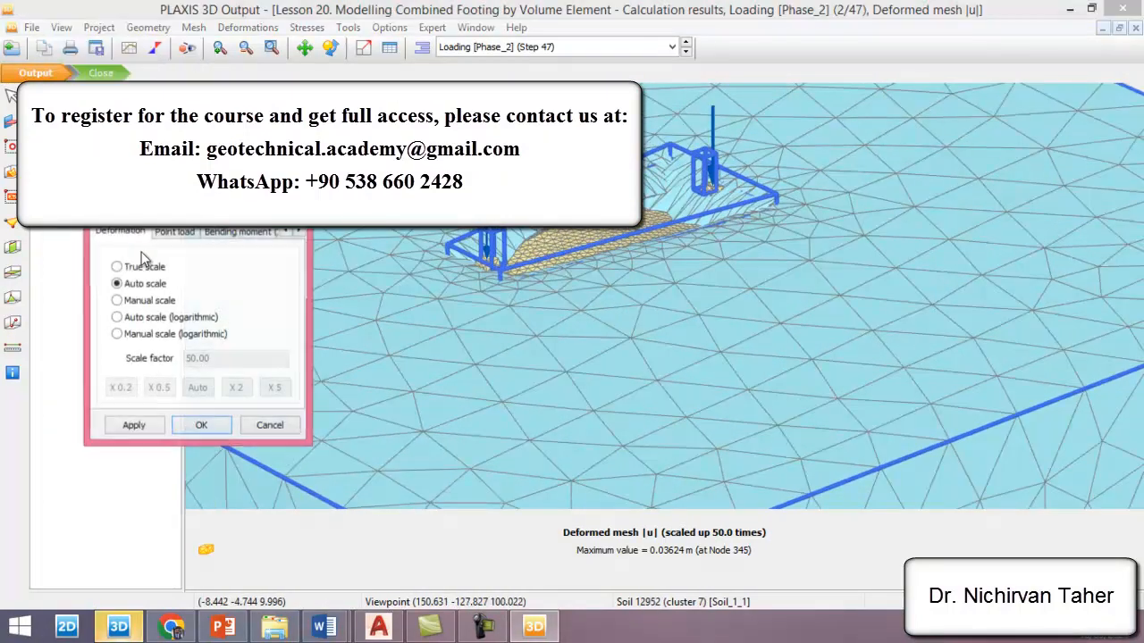
left_click(116, 300)
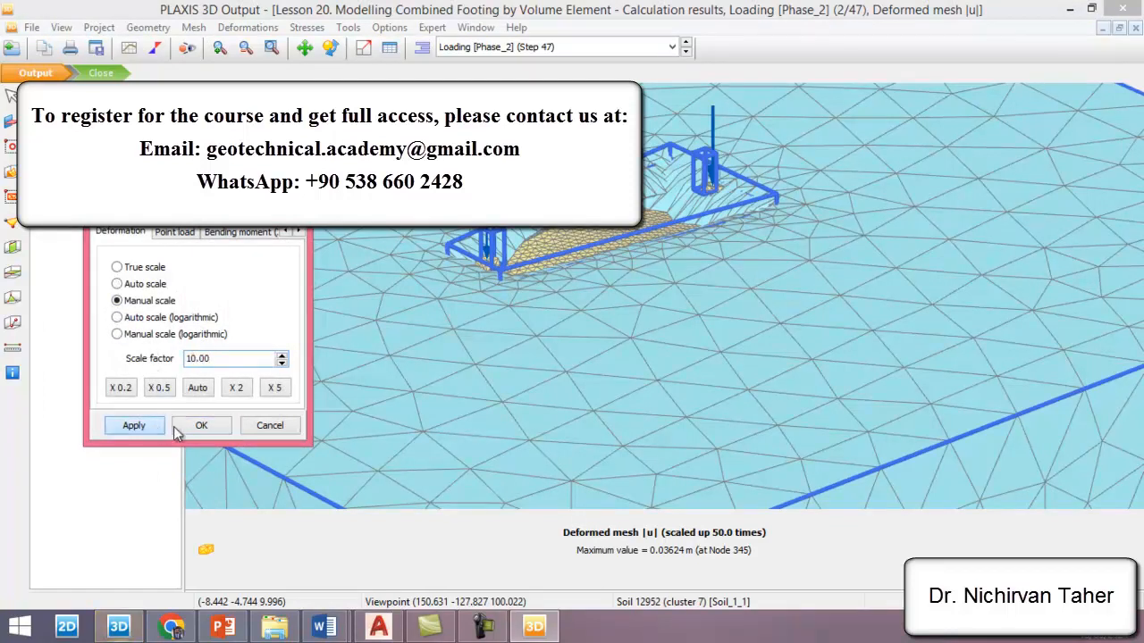
left_click(133, 424)
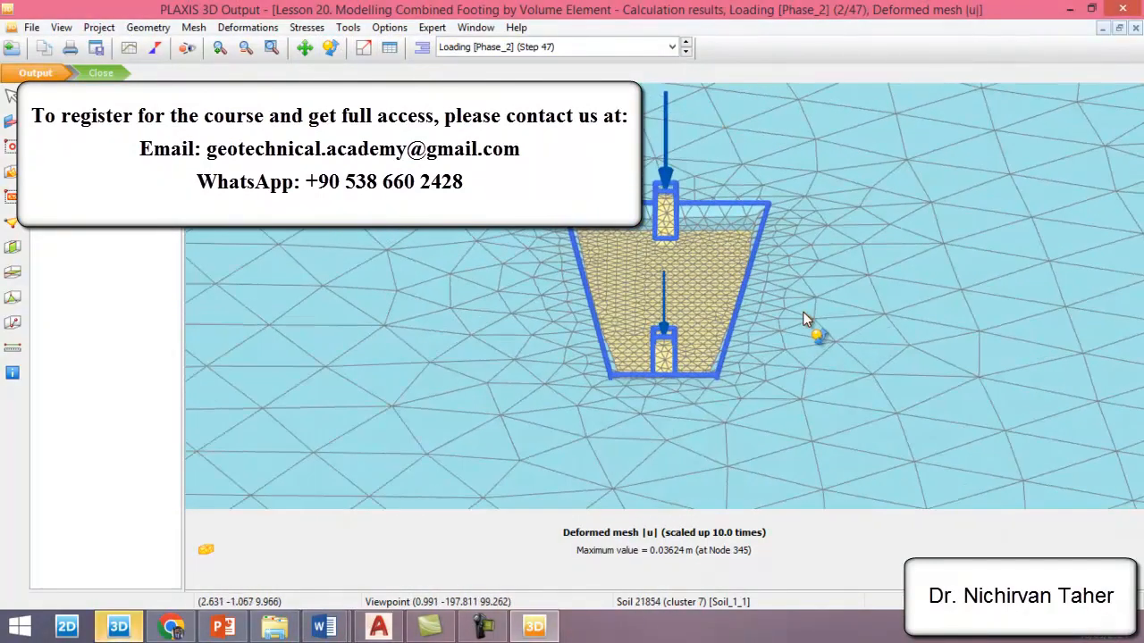
left_click(247, 27)
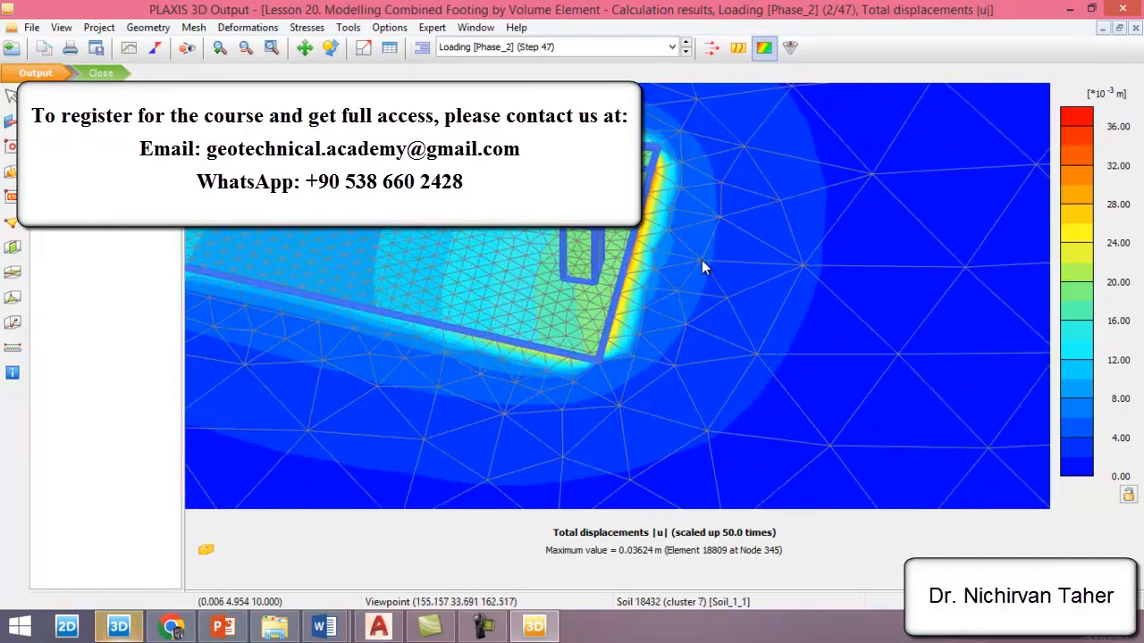
Step: Orbit the total displacements view to inspect the footing from several angles
left_click_drag(701, 268, 670, 348)
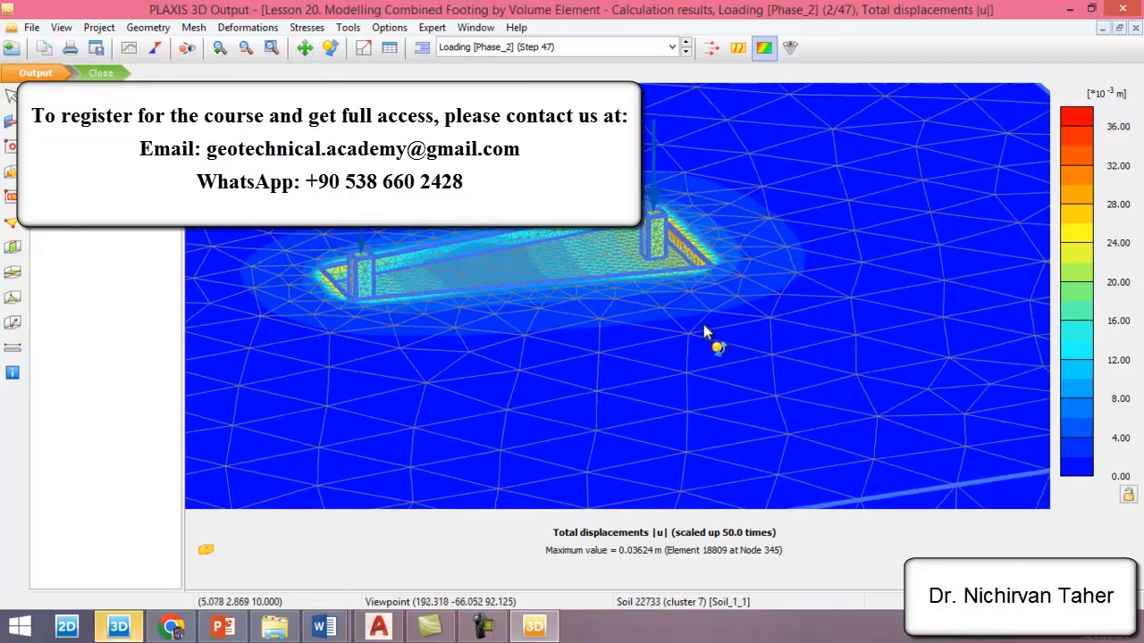
left_click_drag(705, 330, 777, 322)
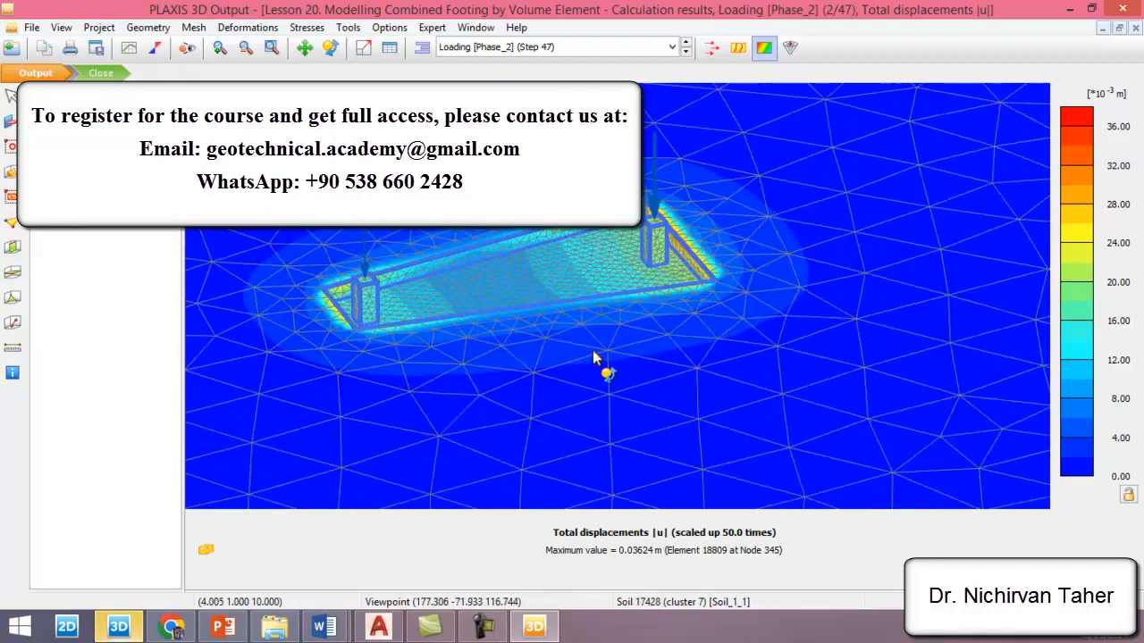
left_click_drag(607, 373, 590, 380)
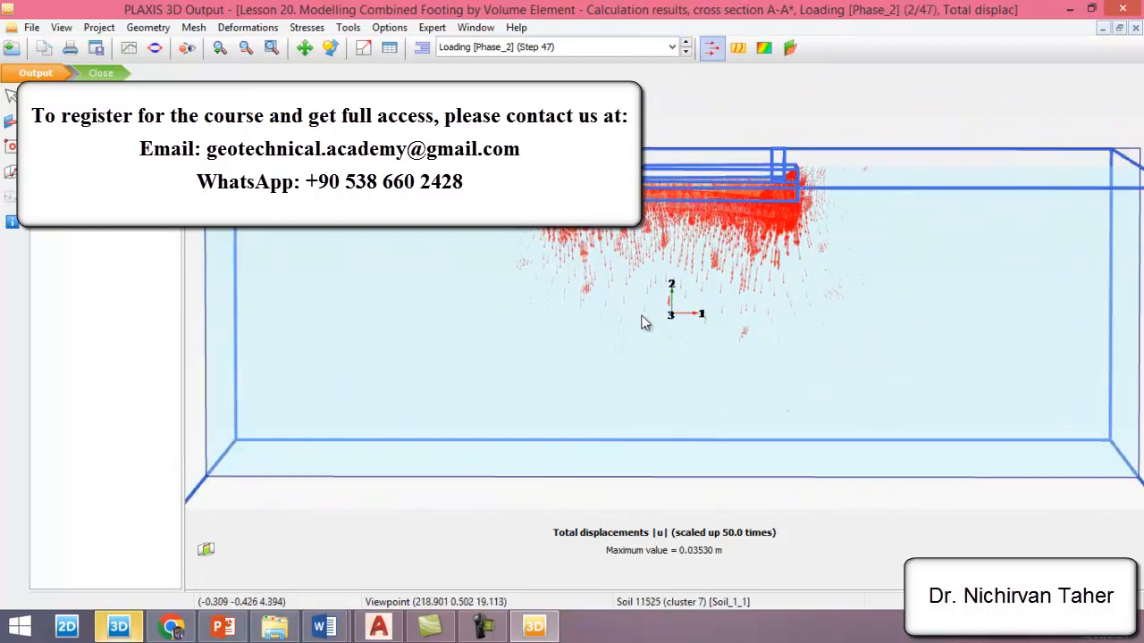
Step: Show cross section A-A* total displacements as contour lines, then as shadings
left_click(193, 27)
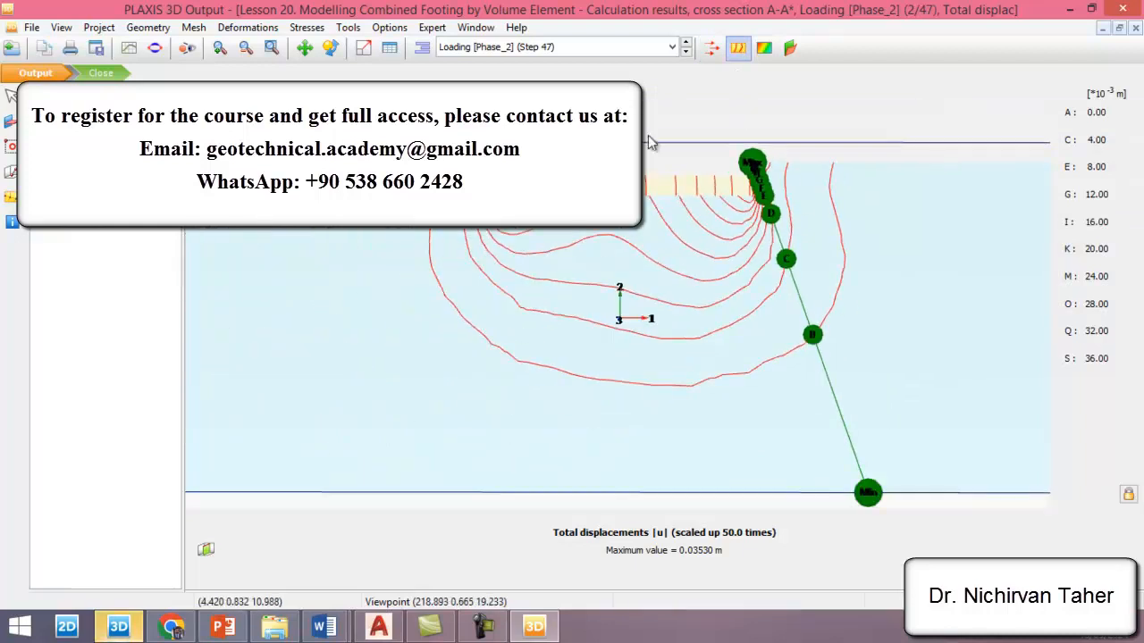
left_click(247, 27)
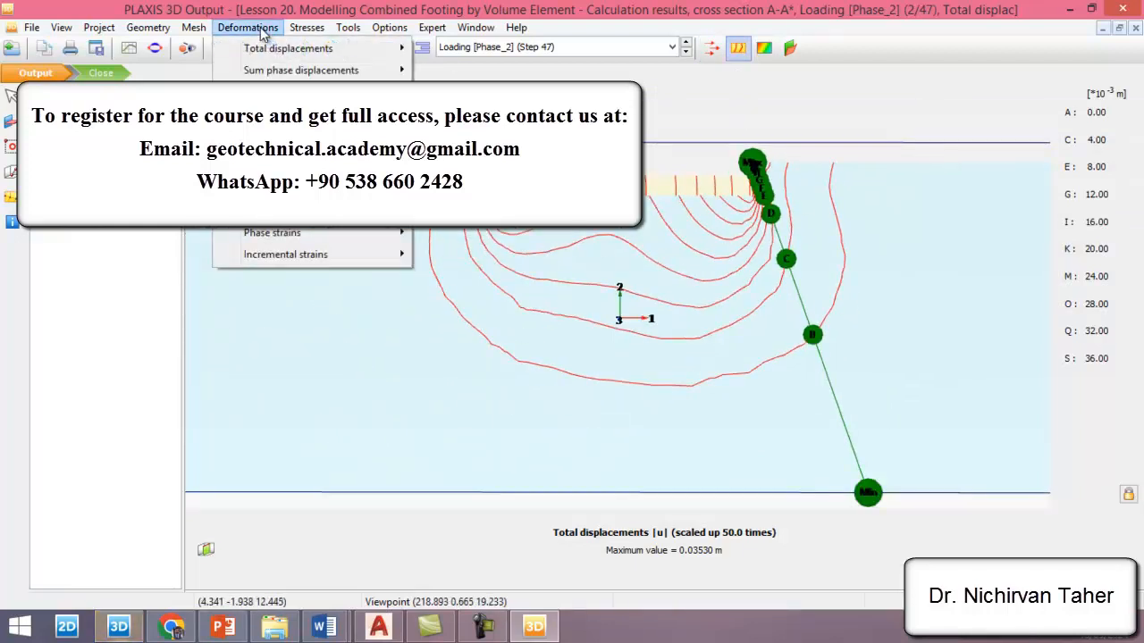
left_click(287, 49)
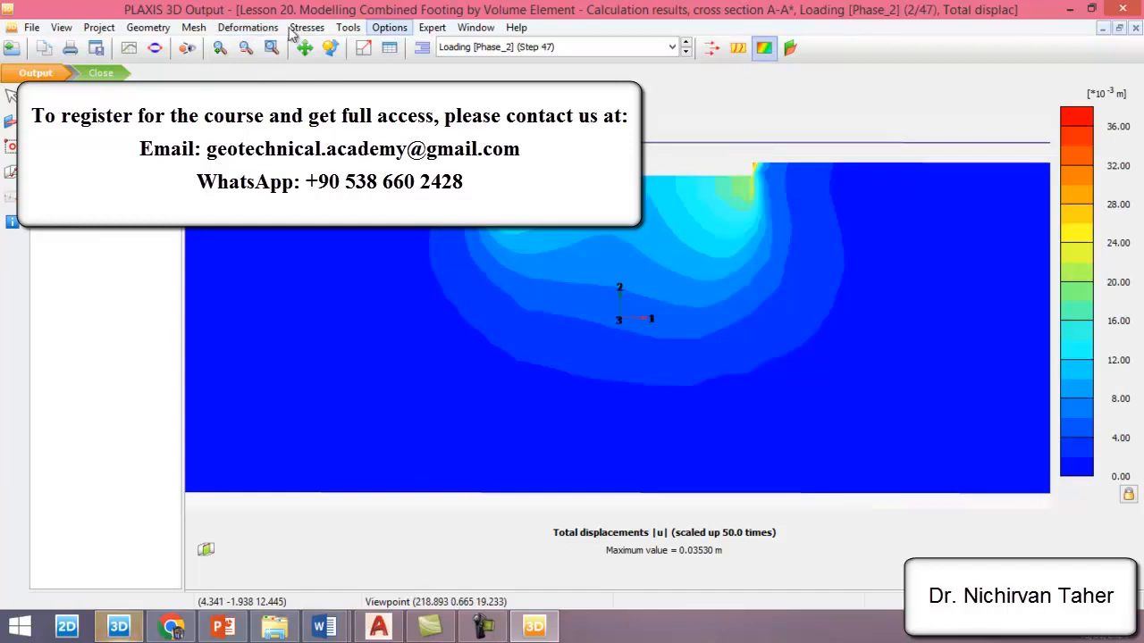
Step: Display incremental deviatoric strains Δγs on cross section A-A*
left_click(248, 26)
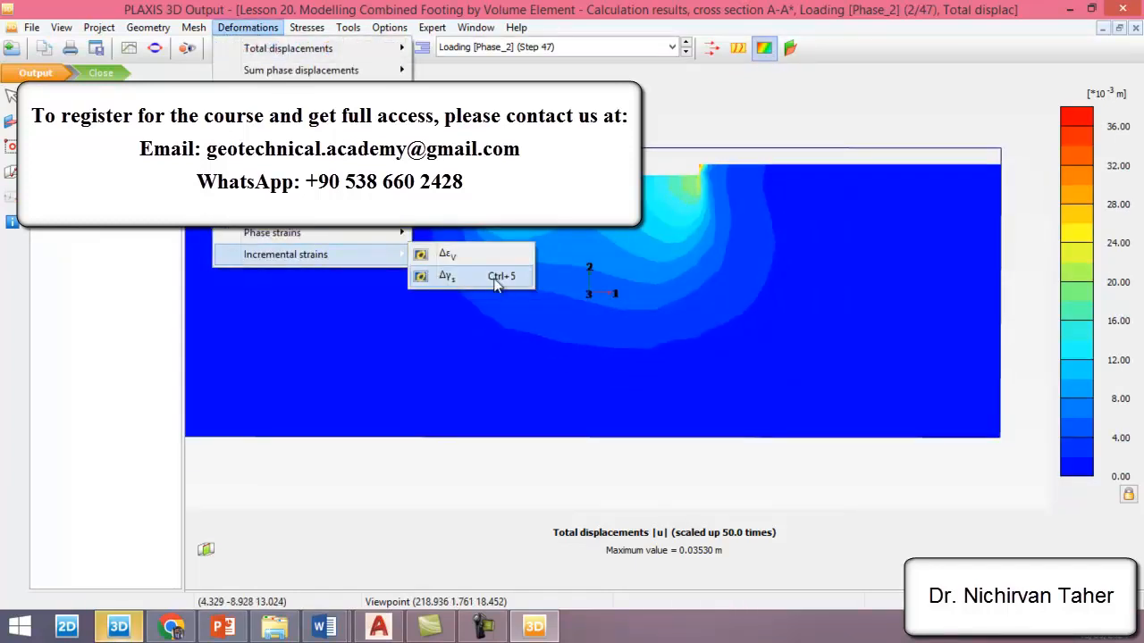
left_click(447, 275)
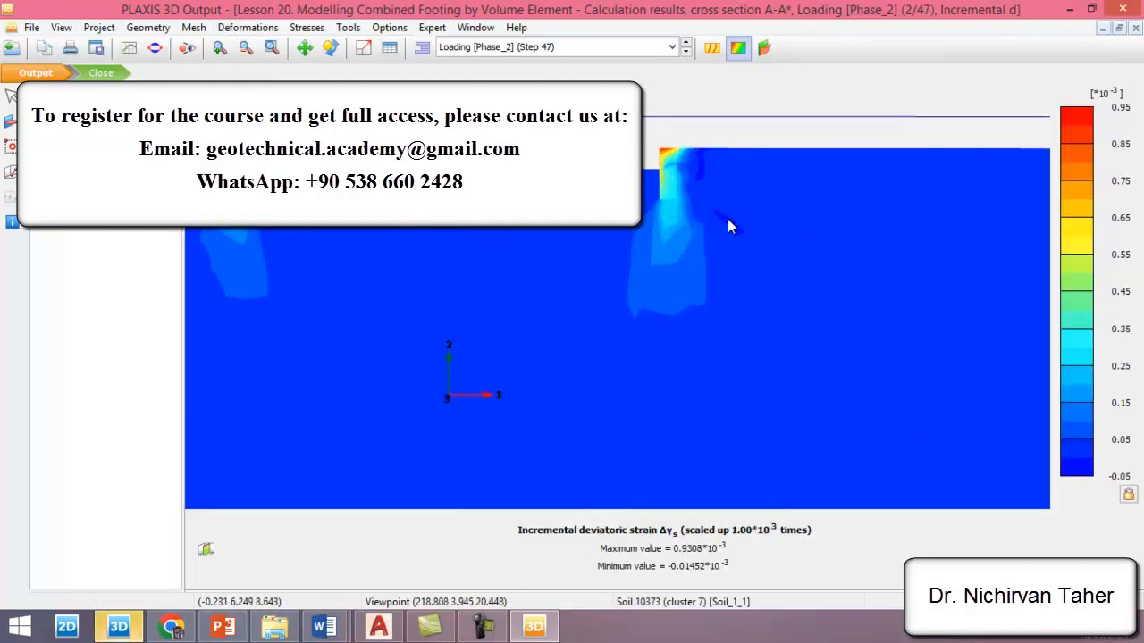
left_click(247, 27)
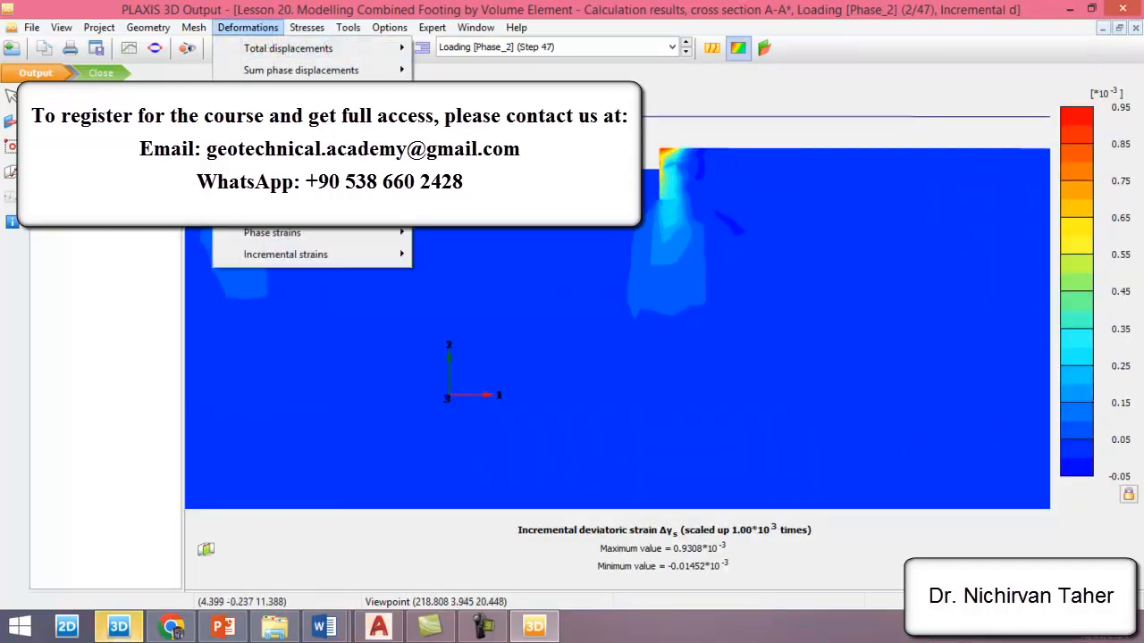
mouse_move(287, 48)
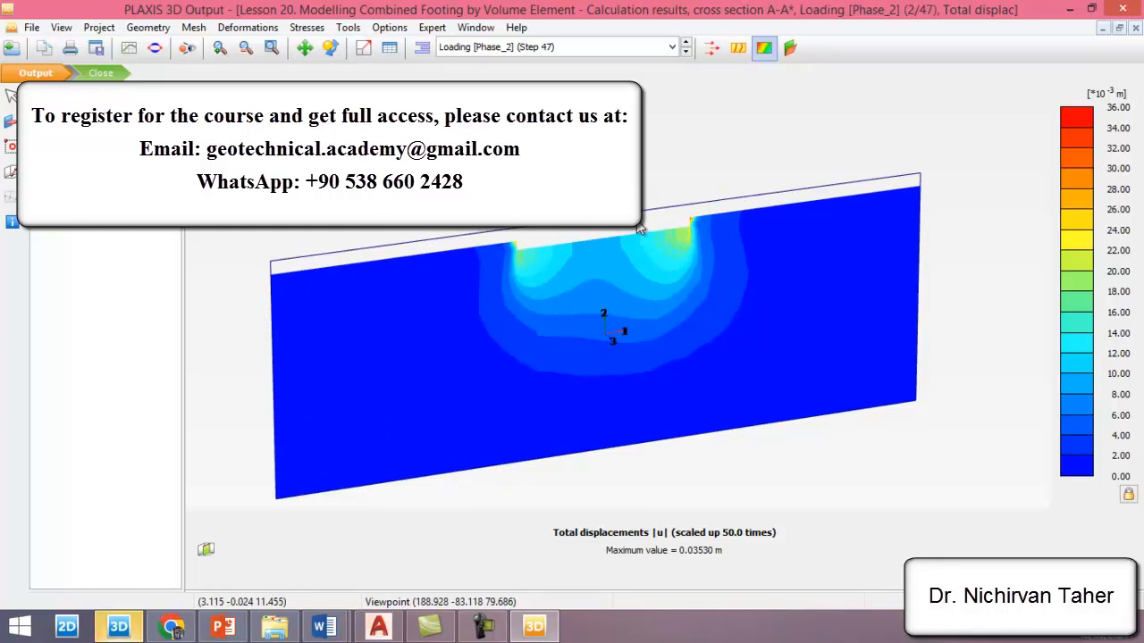
mouse_move(685, 207)
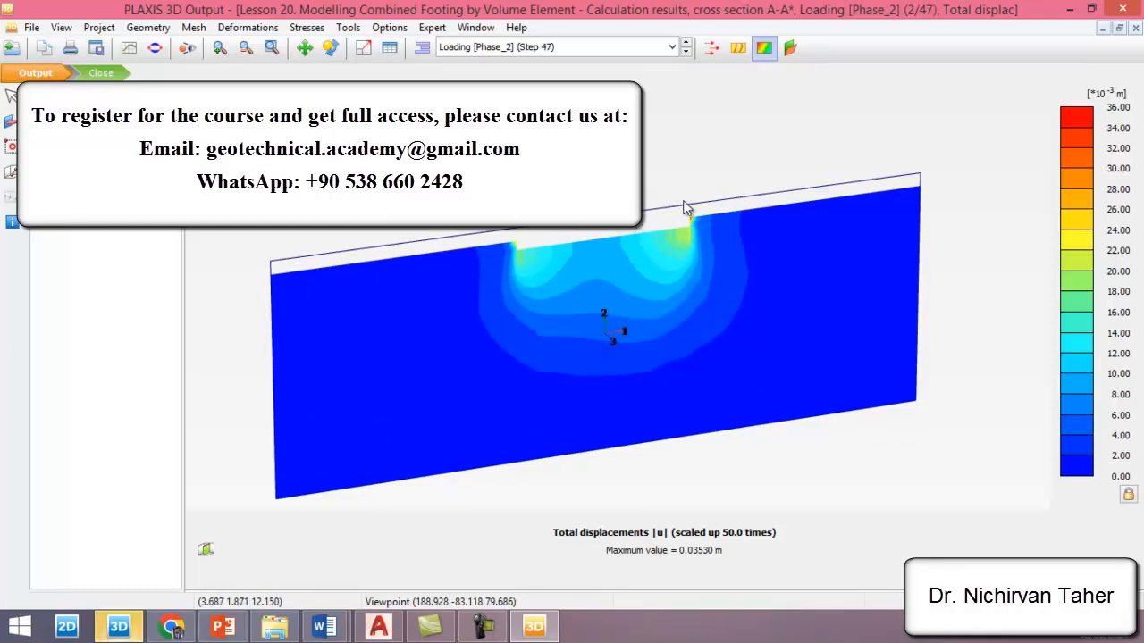